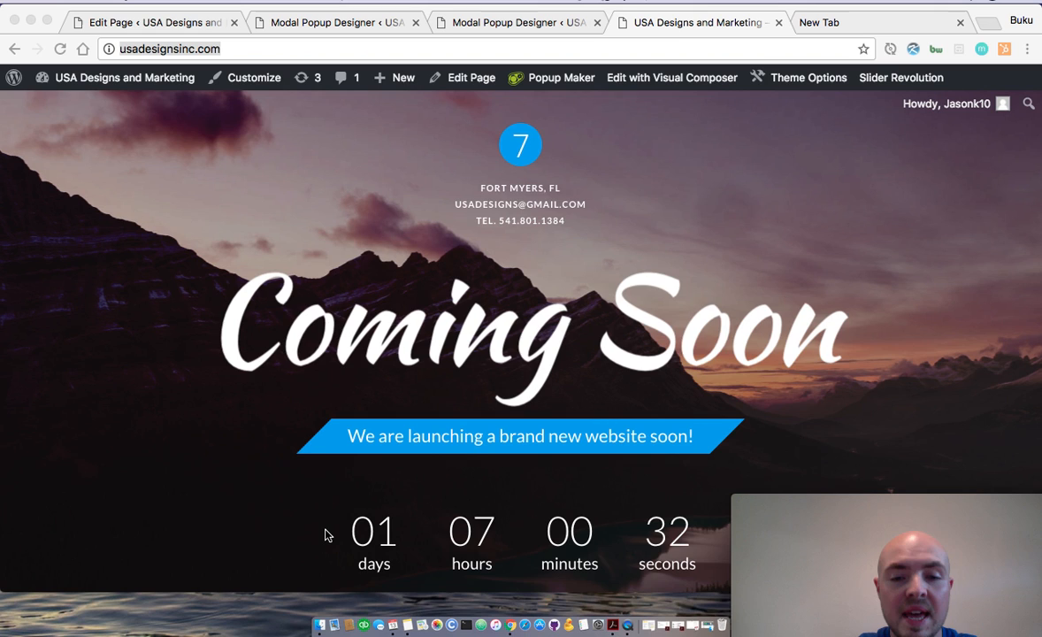
mouse_move(403, 311)
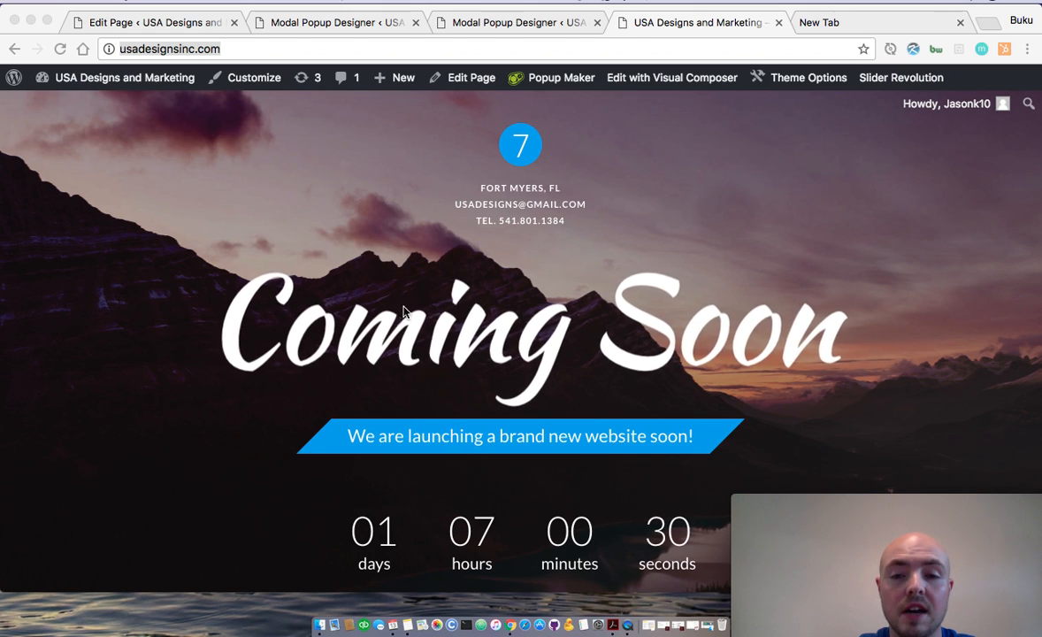
Step: Preview the coming-soon page, opening and closing the newsletter opt-in popup twice
scroll("down", 3)
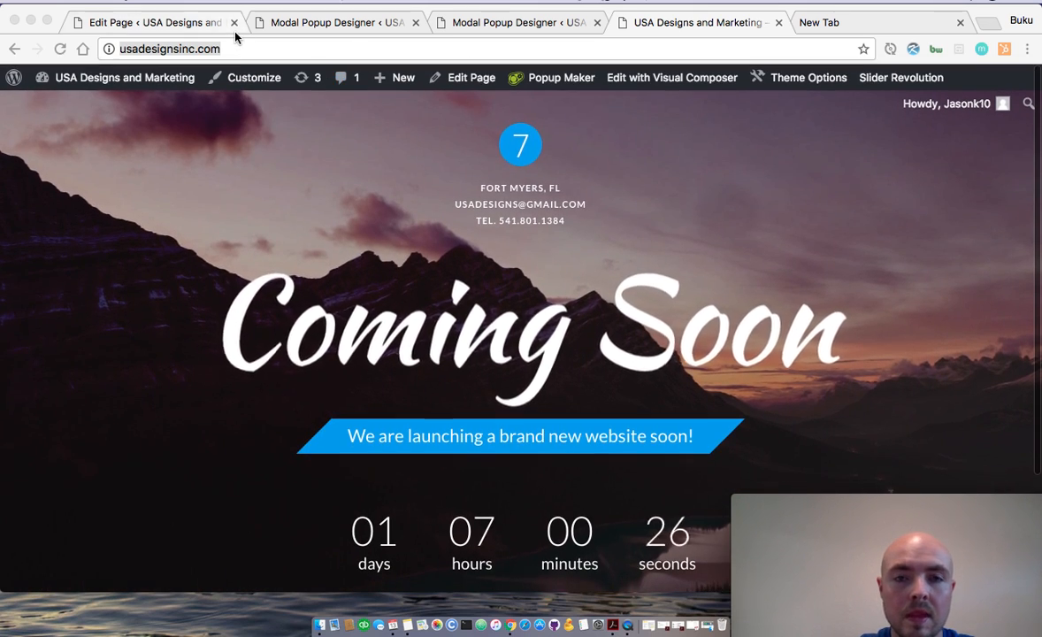
left_click(169, 49)
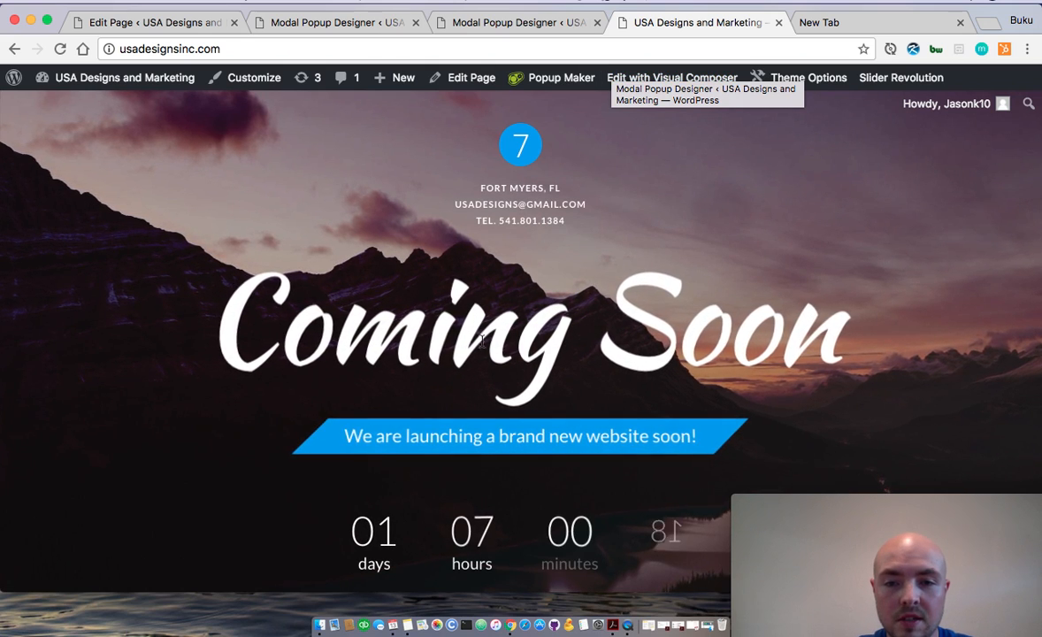
scroll("down", 3)
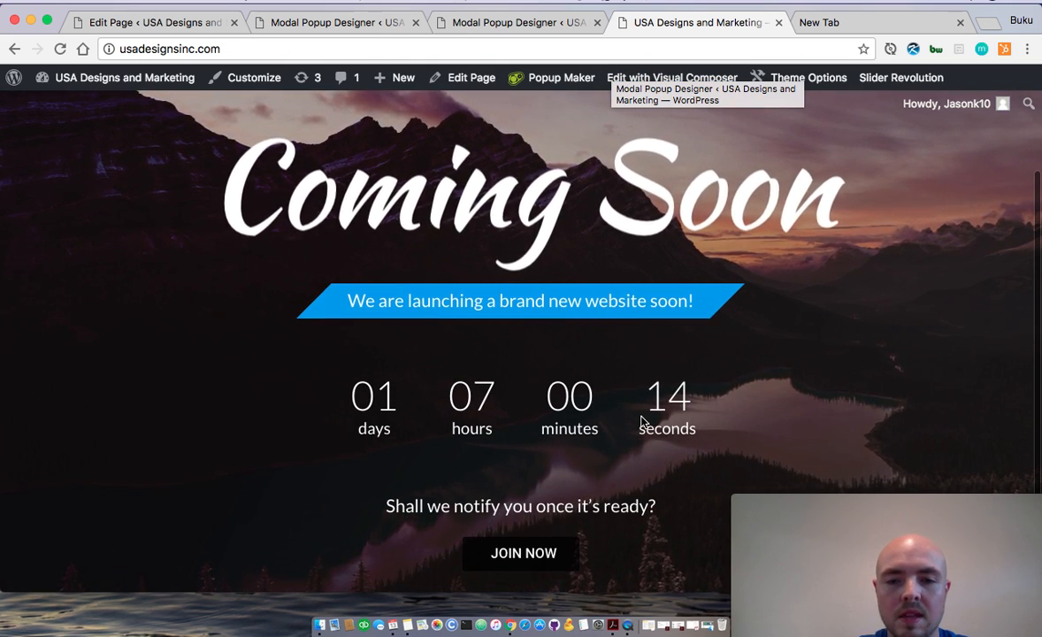
scroll("down", 3)
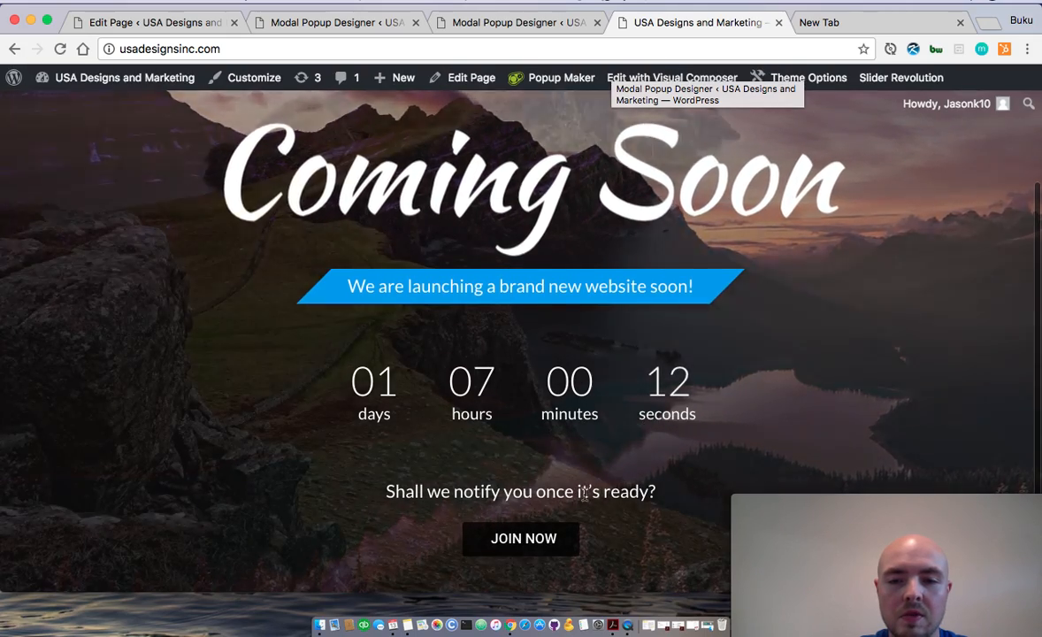
left_click(520, 538)
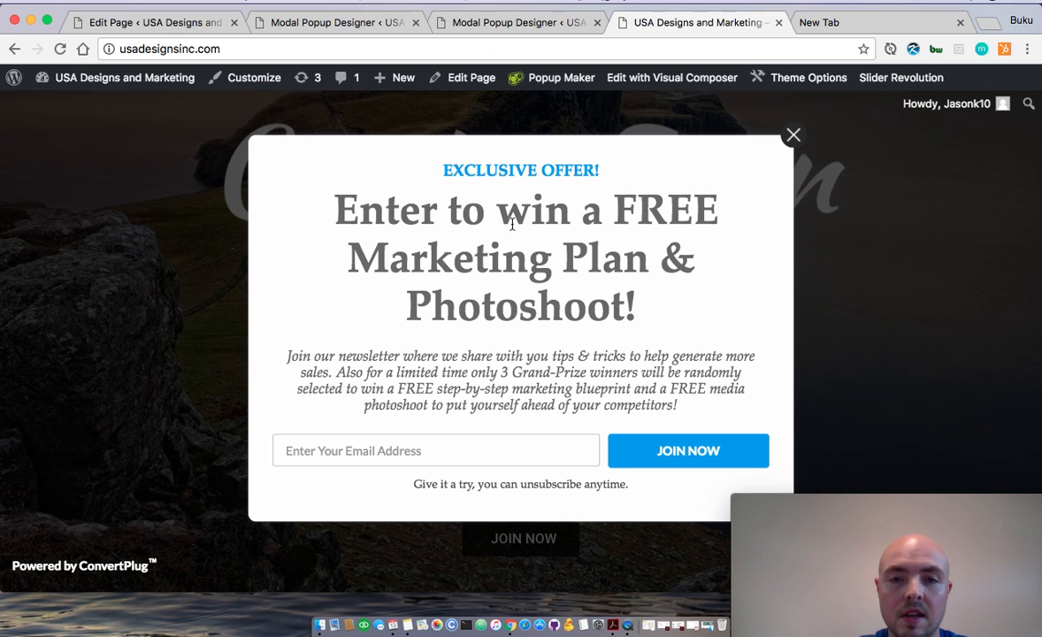
mouse_move(313, 241)
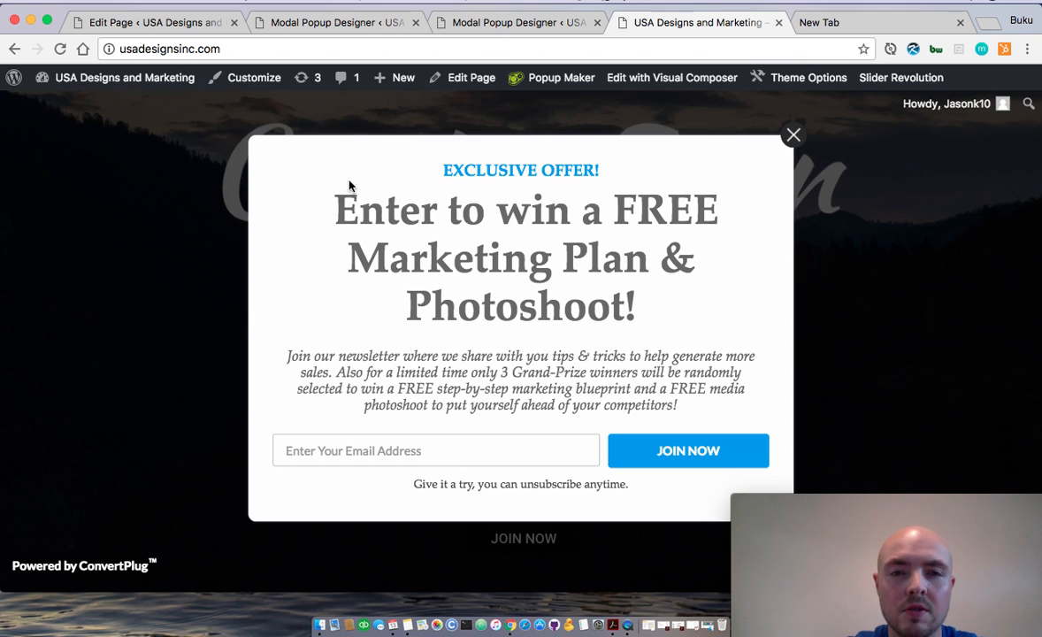
mouse_move(793, 137)
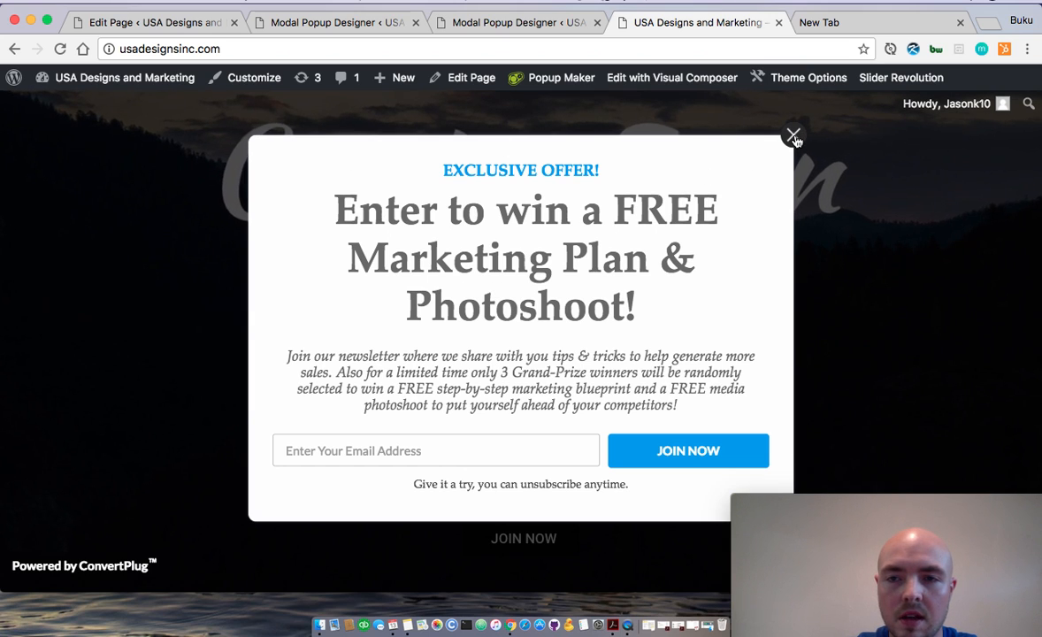
left_click(793, 137)
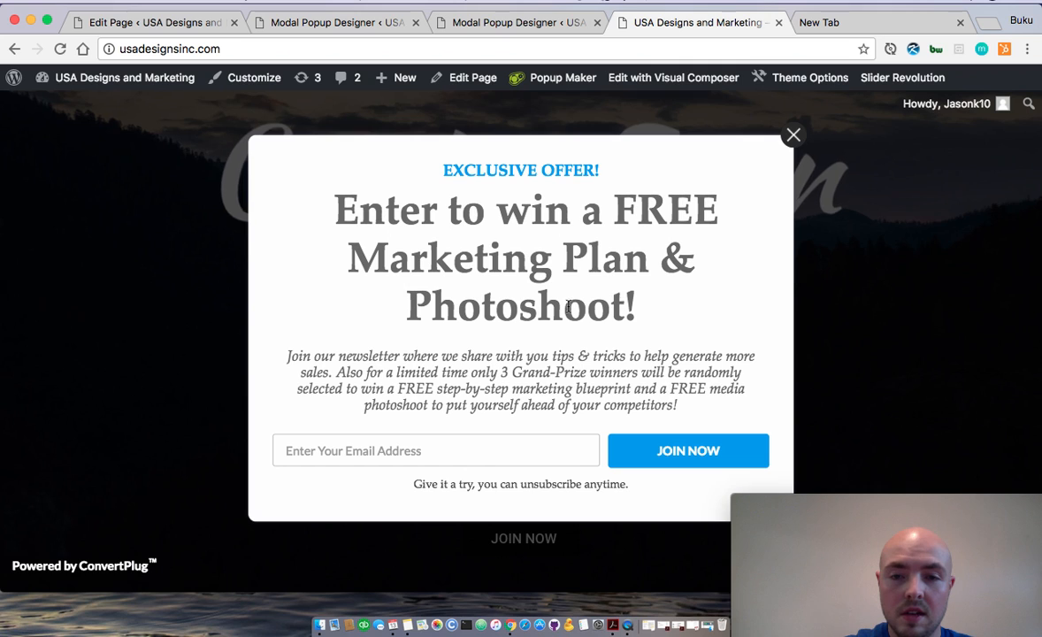
double_click(520, 306)
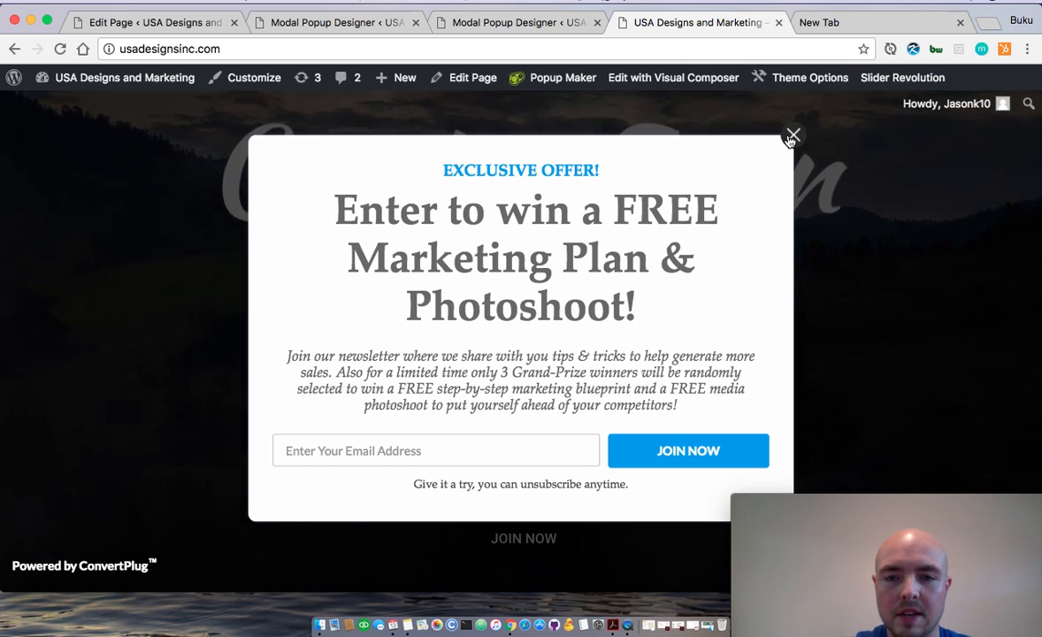
left_click(792, 135)
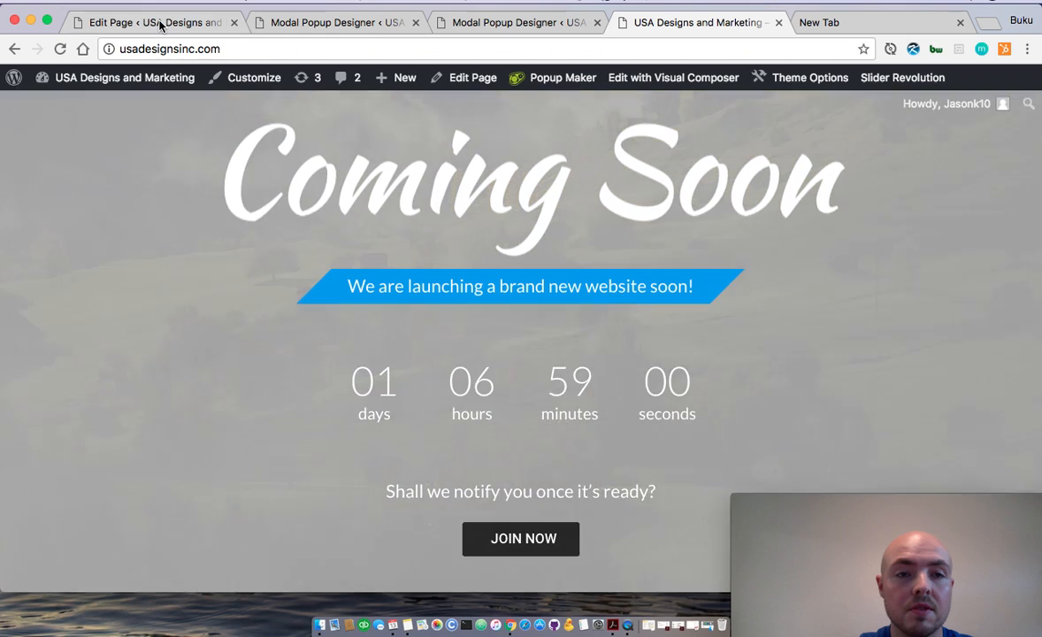
Step: Back in the Edit Page tab, open The7 Slider Revolution and browse its four sliders
left_click(155, 22)
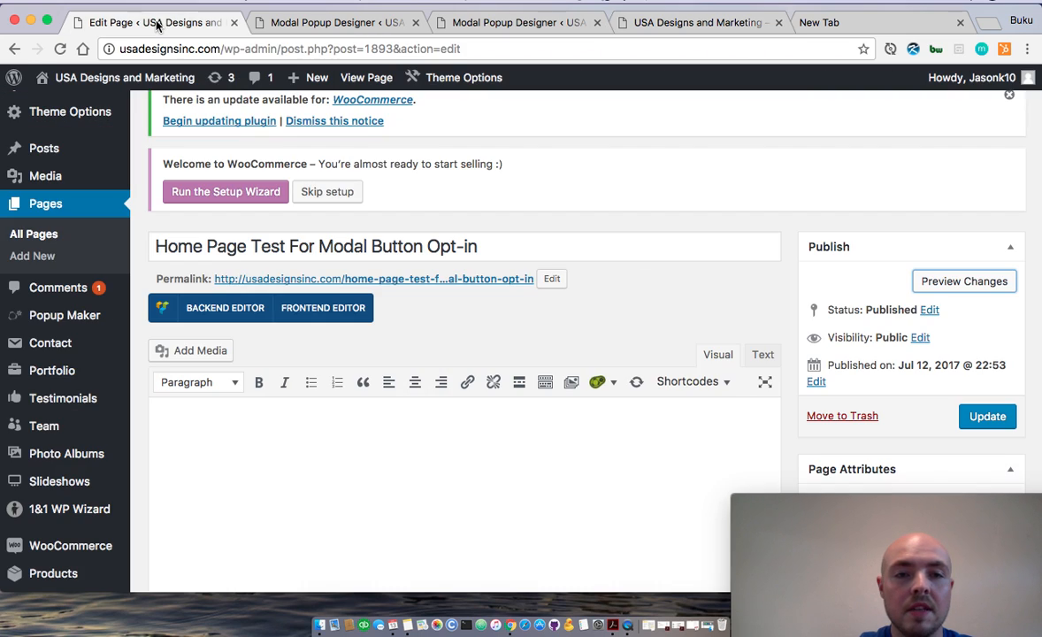
mouse_move(45, 204)
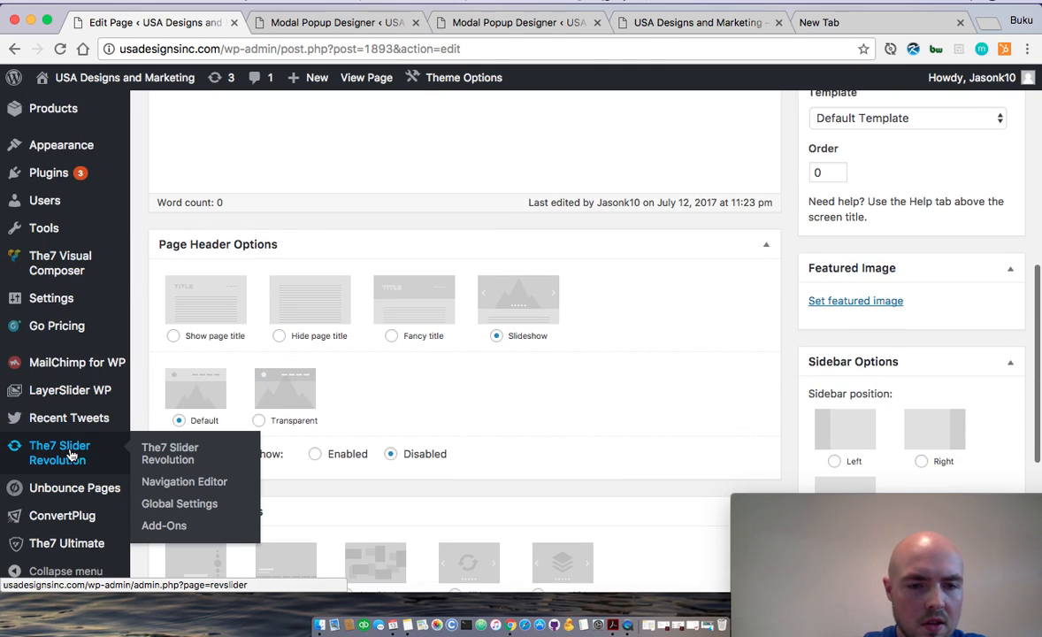
left_click(170, 452)
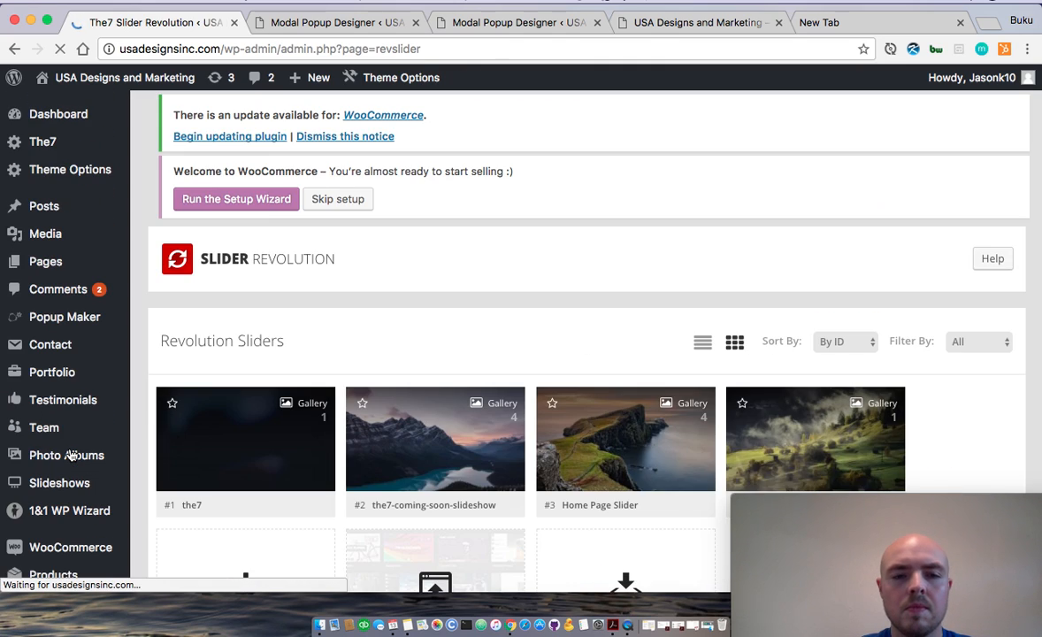
scroll("down", 3)
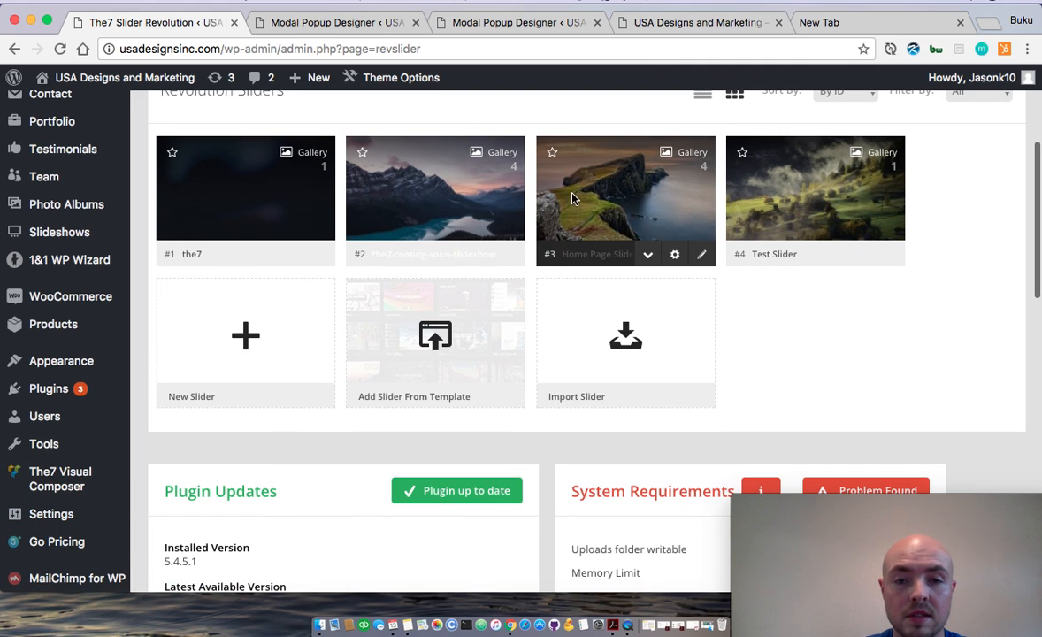
scroll("down", 3)
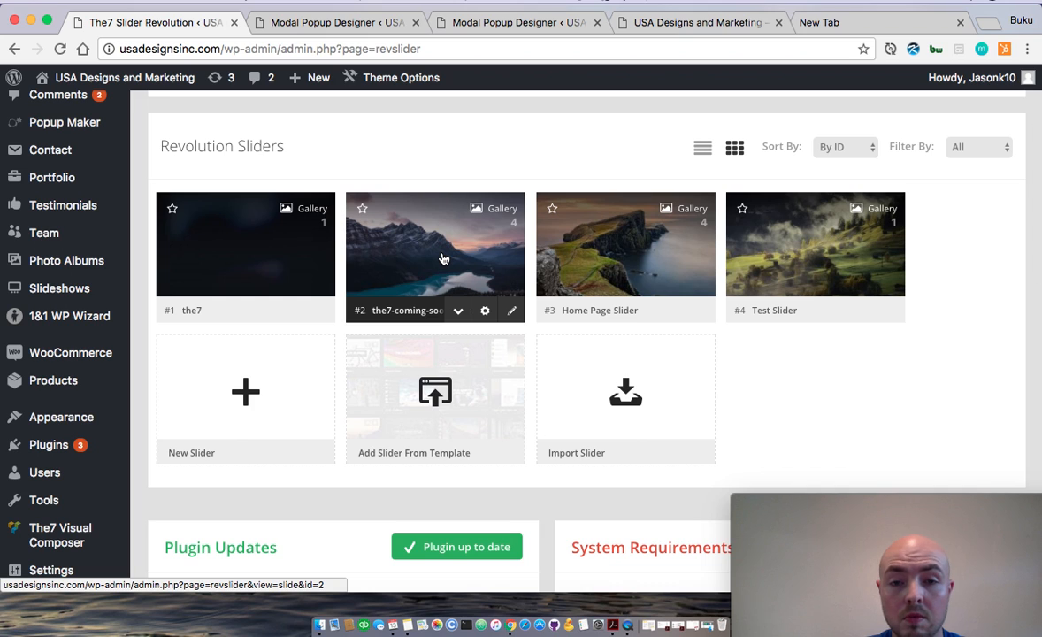
Step: Open the7-coming-soon-slideshow and delete its old popup-shortcode button layer
left_click(435, 244)
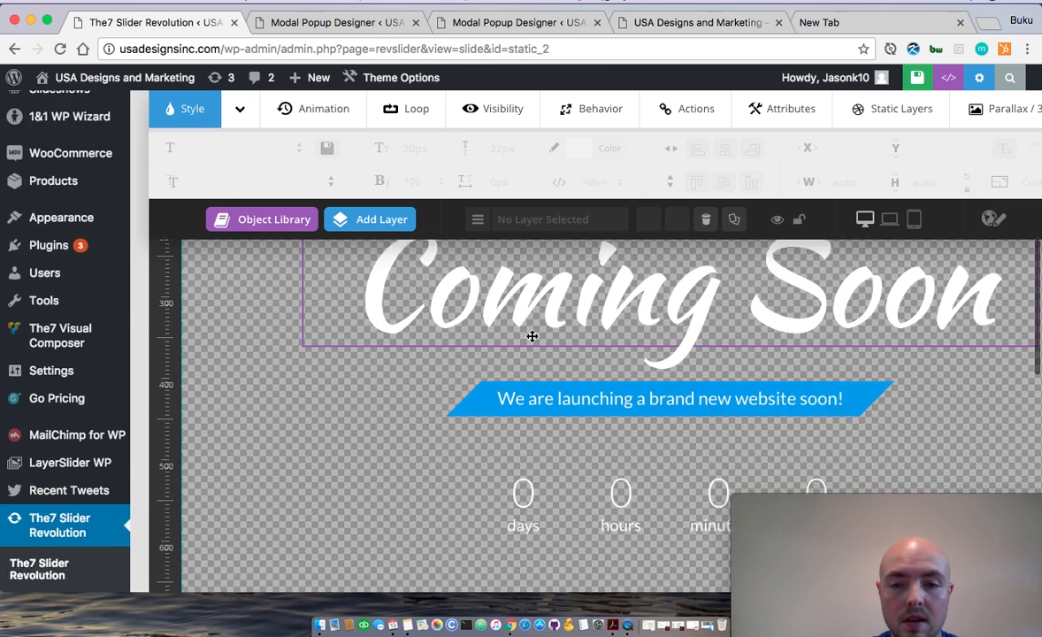
left_click(705, 218)
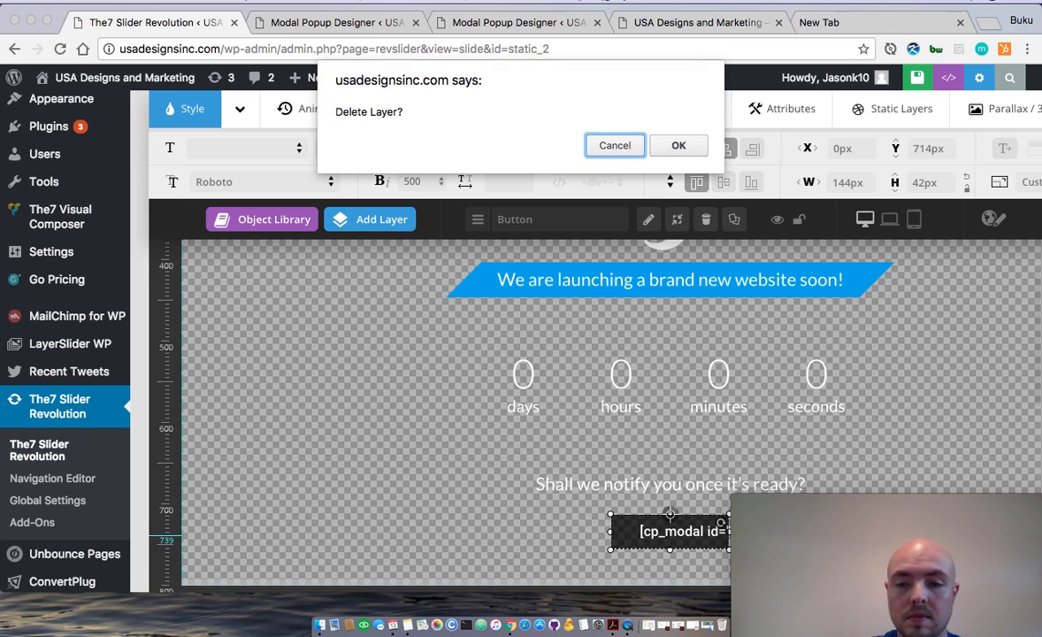
left_click(679, 145)
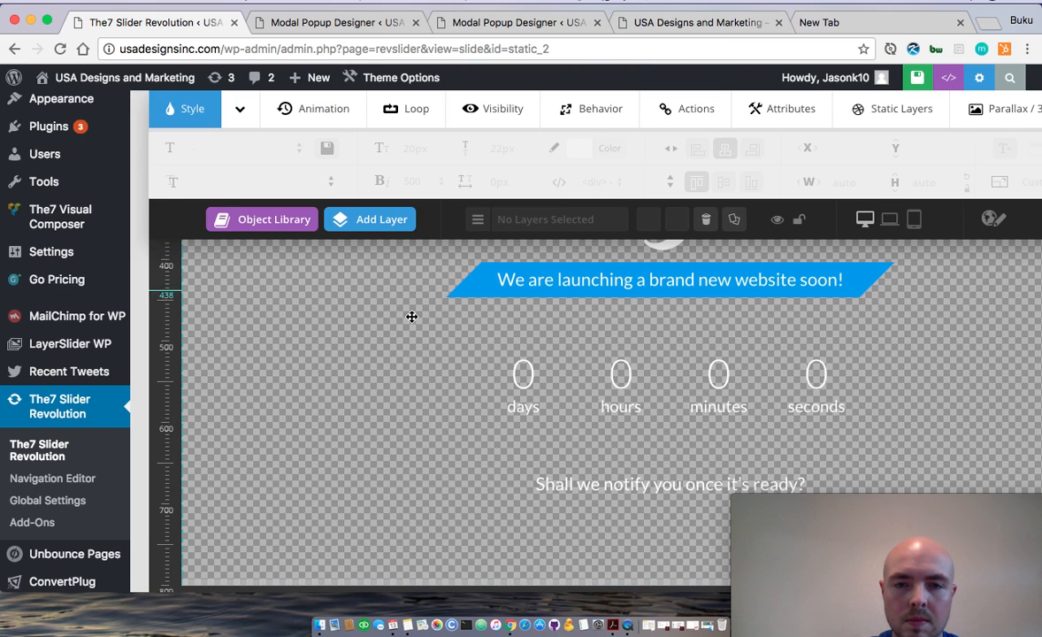
left_click(369, 219)
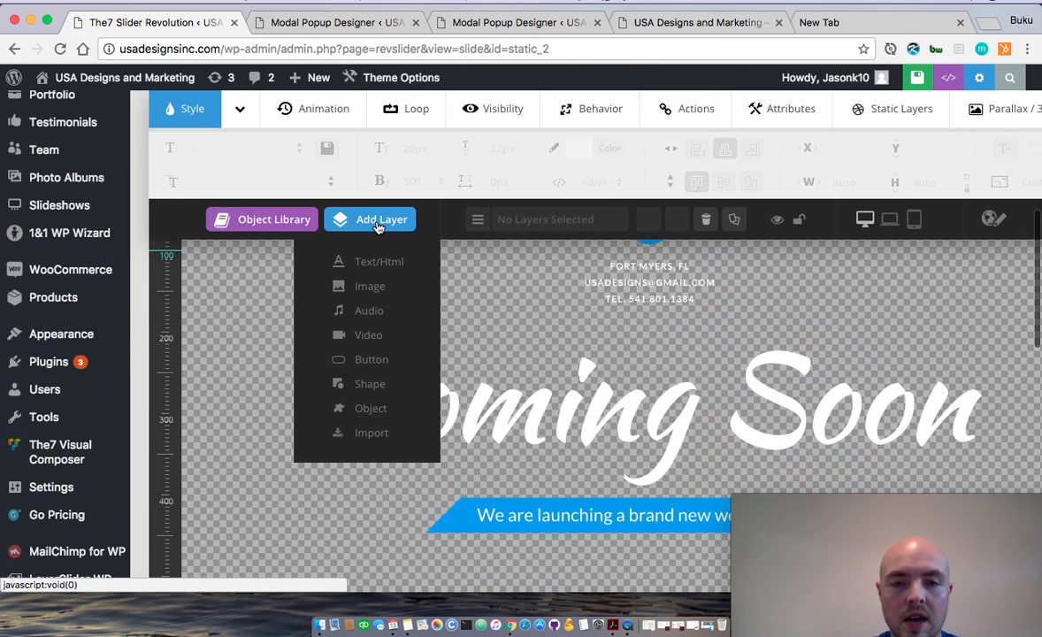
Step: Add a button layer and set its idle background to red #ff3e30, refining the shade
left_click(371, 359)
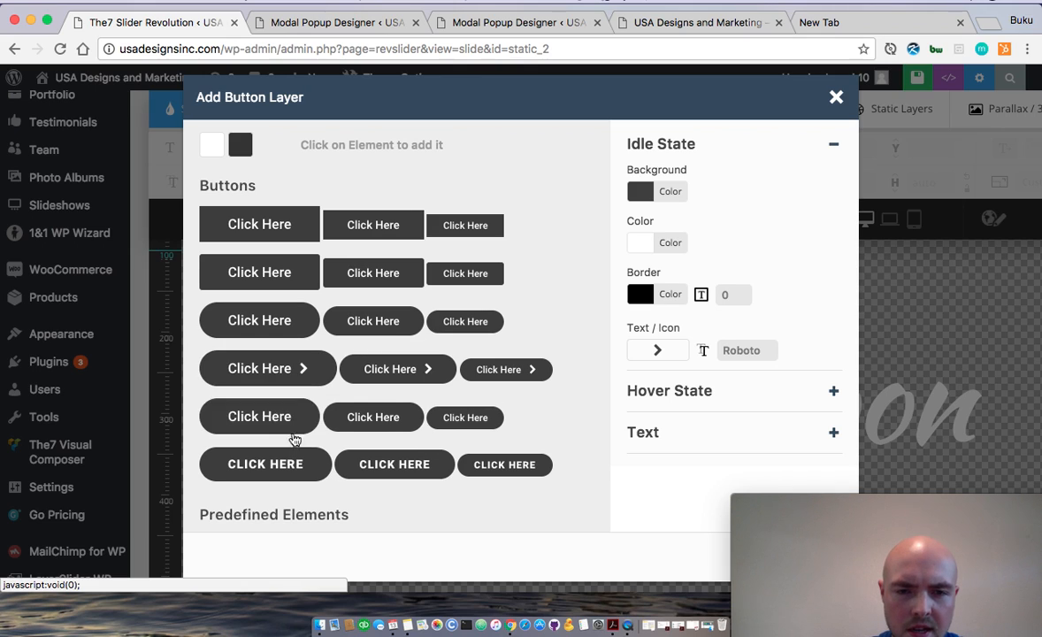
mouse_move(684, 207)
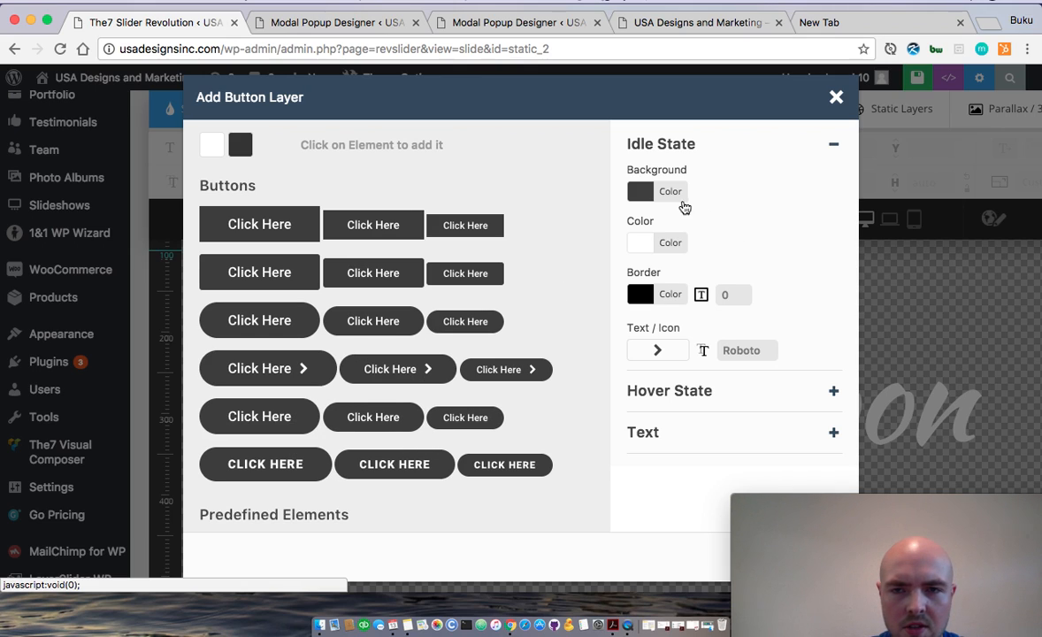
left_click(640, 191)
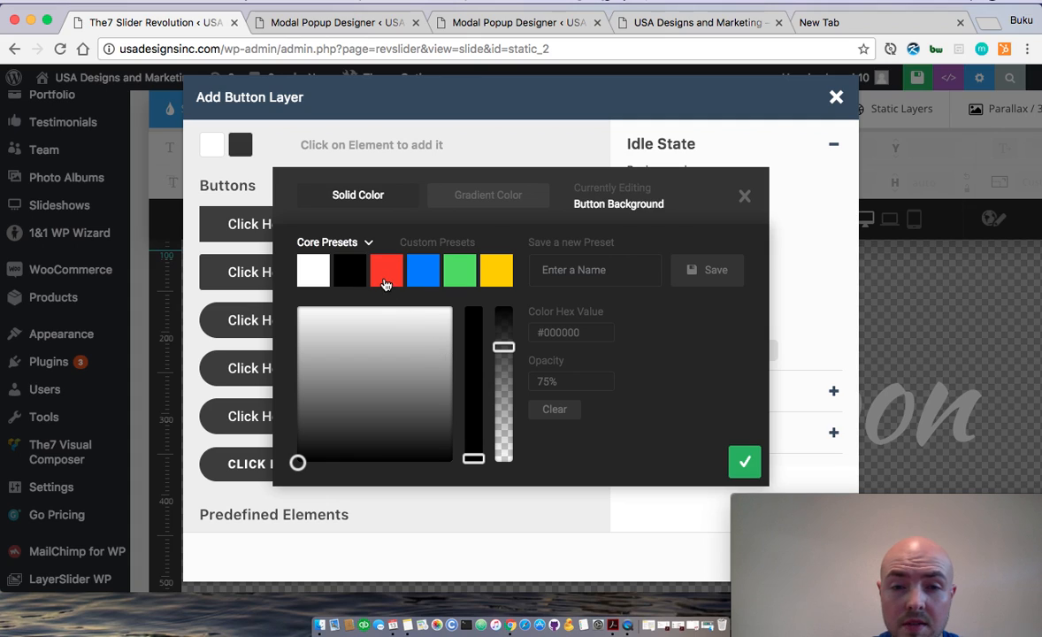
left_click(386, 271)
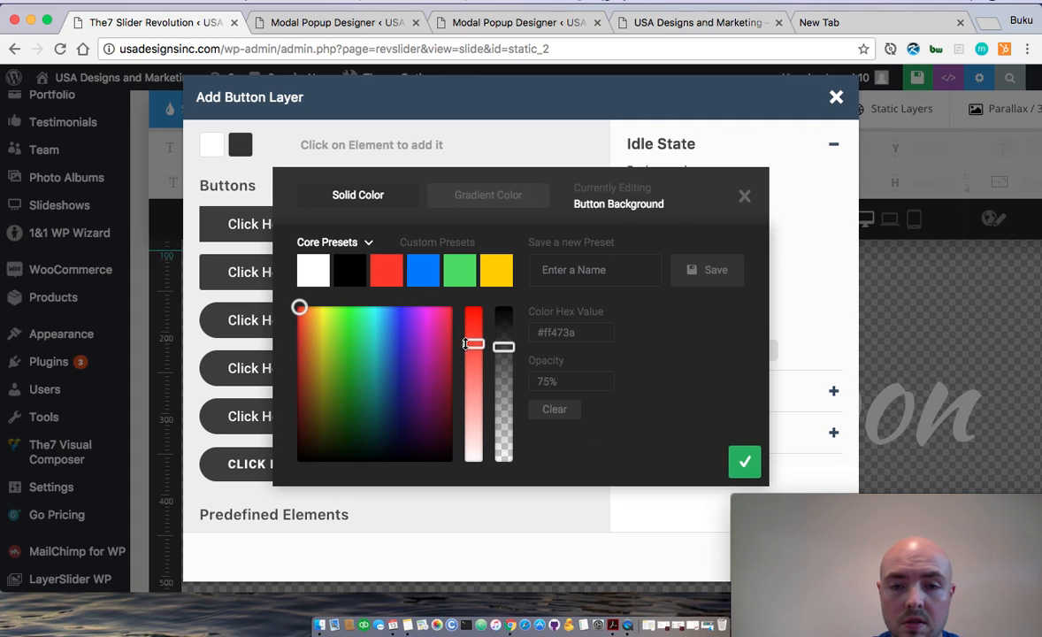
left_click_drag(473, 343, 472, 347)
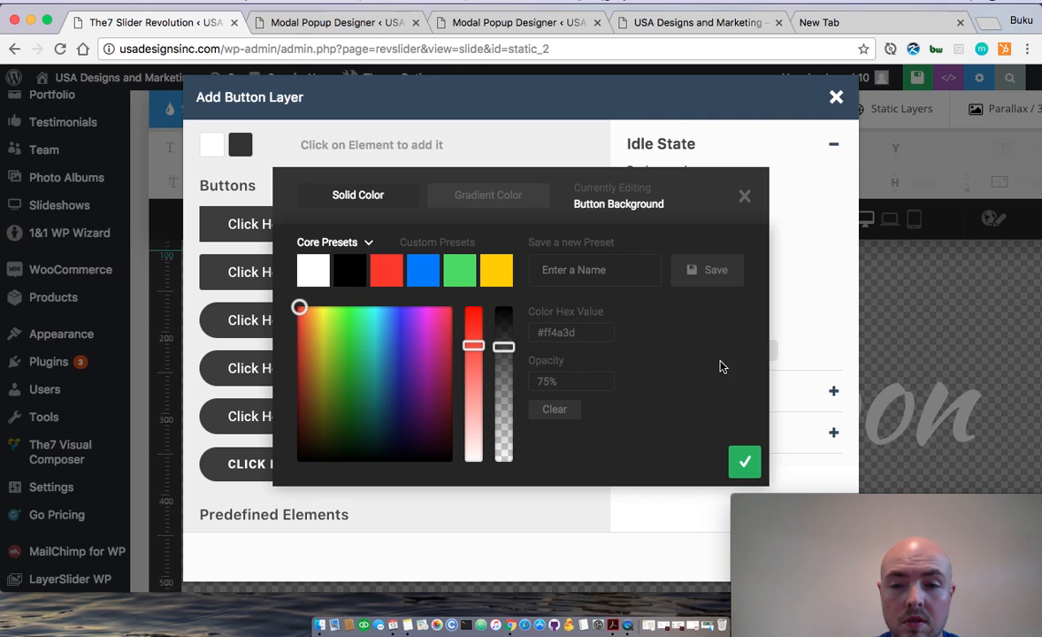
left_click(745, 460)
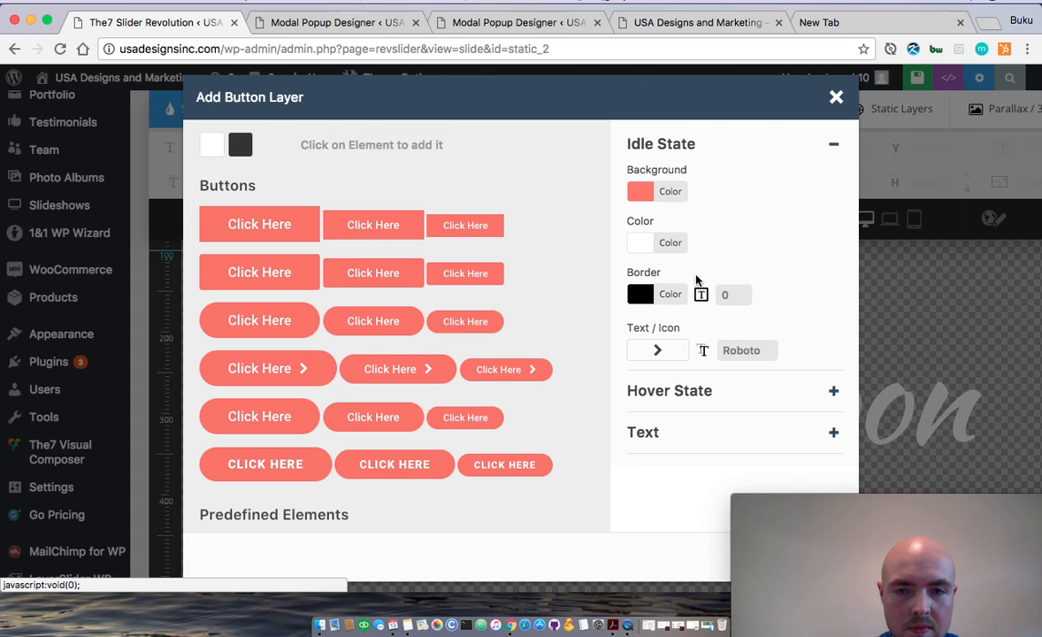
left_click(640, 191)
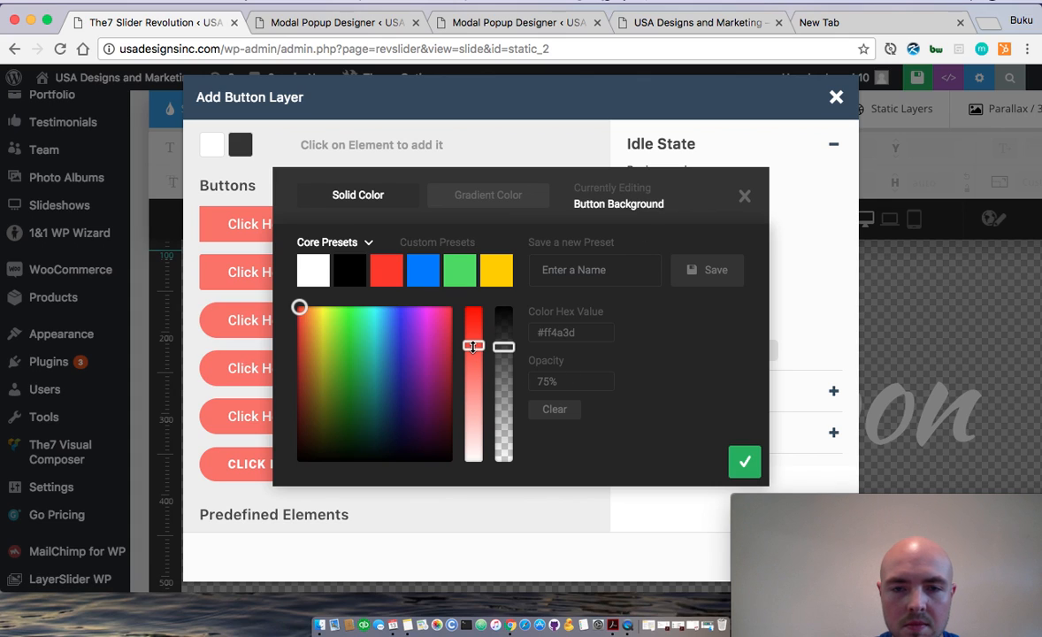
left_click_drag(473, 345, 473, 338)
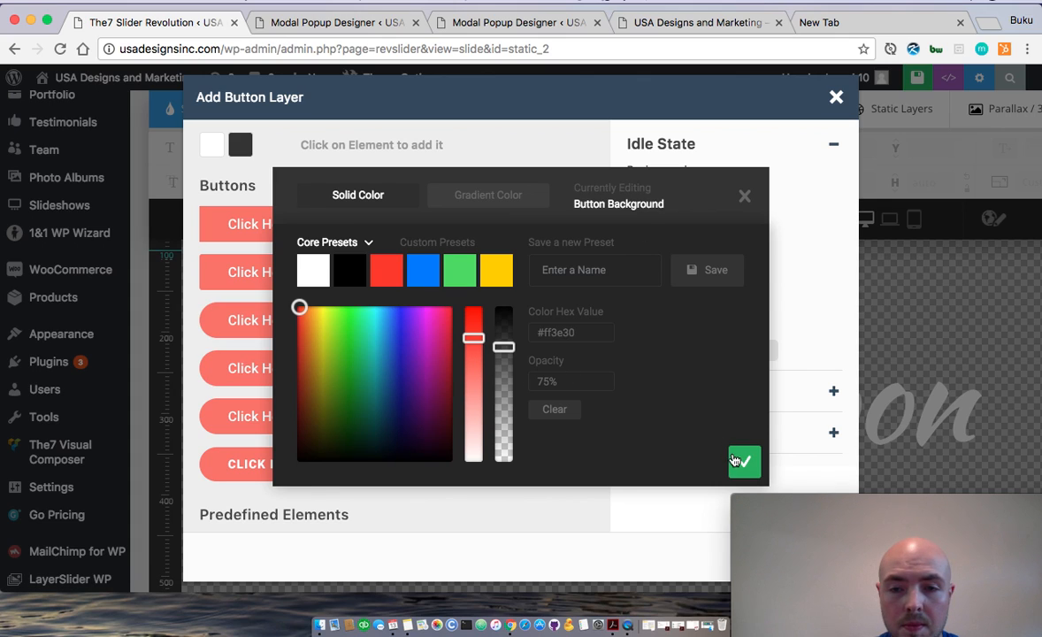
left_click(743, 461)
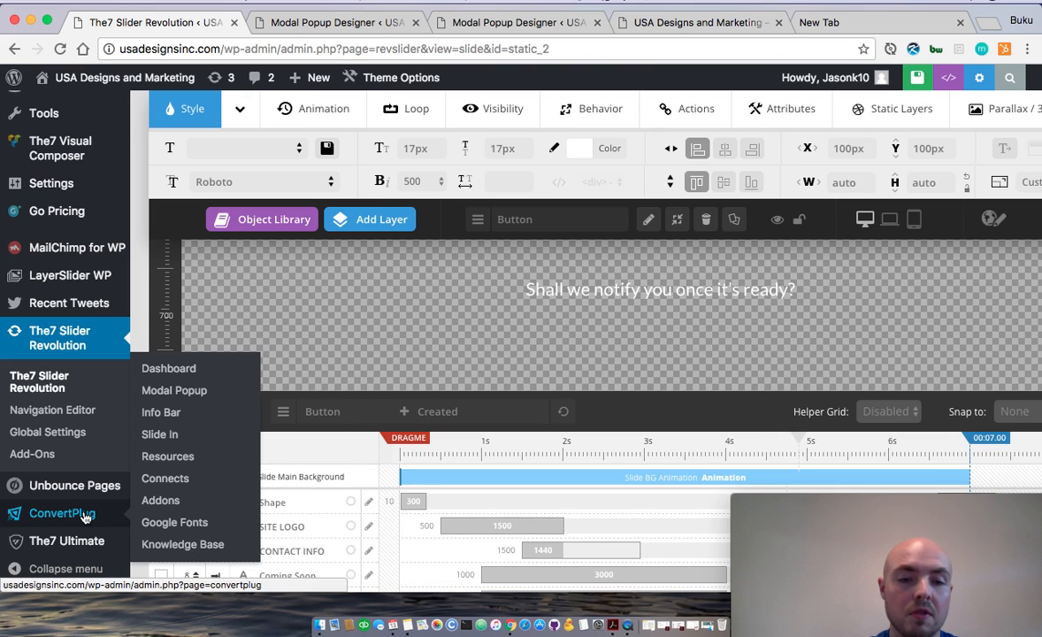
mouse_move(161, 412)
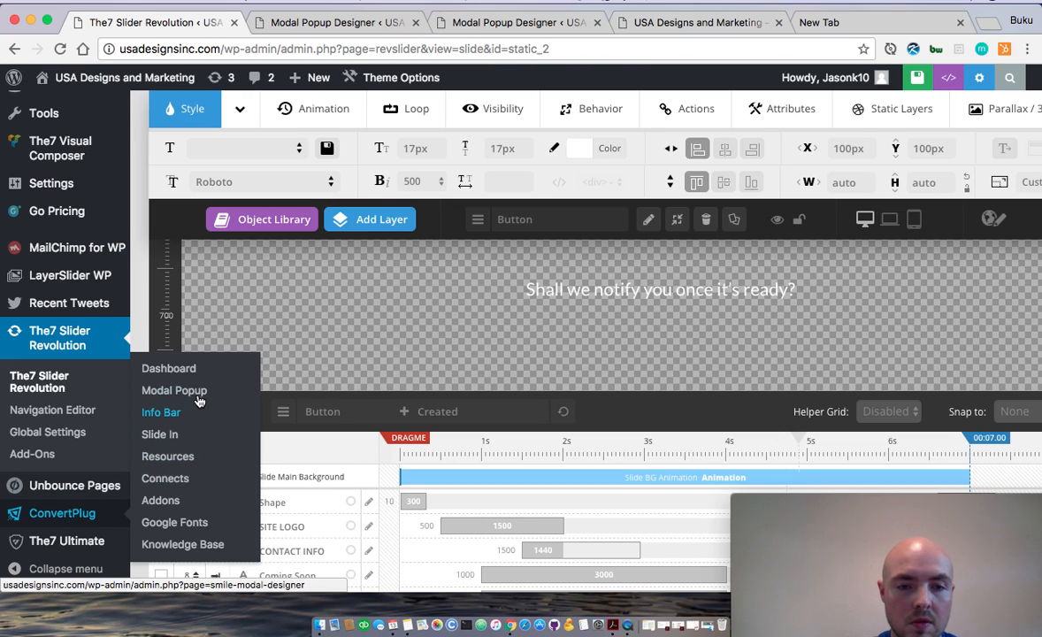
mouse_move(174, 390)
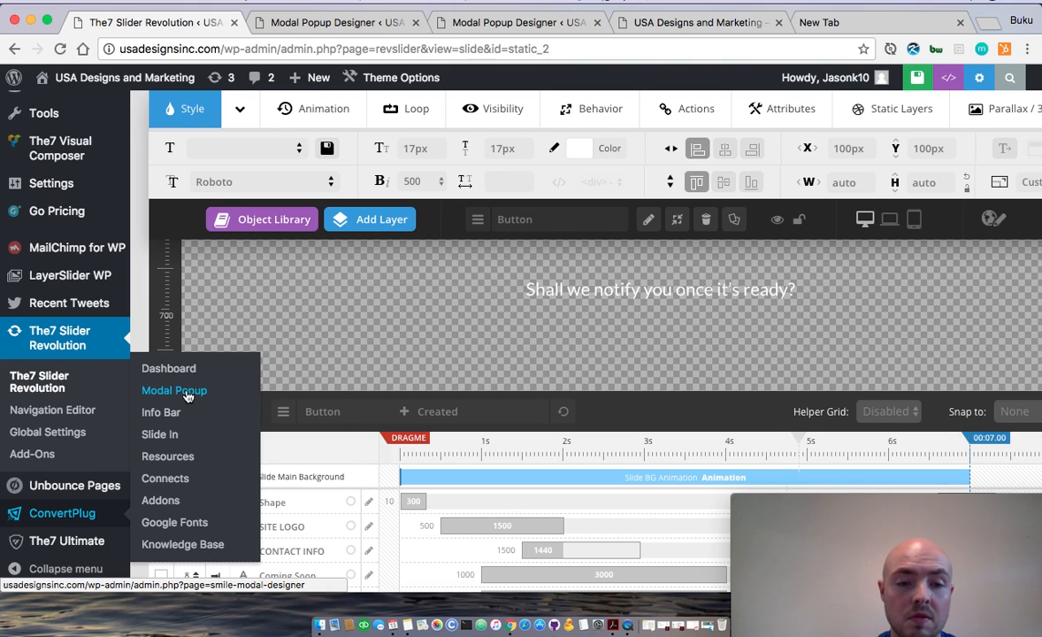
Step: Open ConvertPlug's Modal Popup list, choosing Stay to keep the unsaved slide changes
left_click(174, 390)
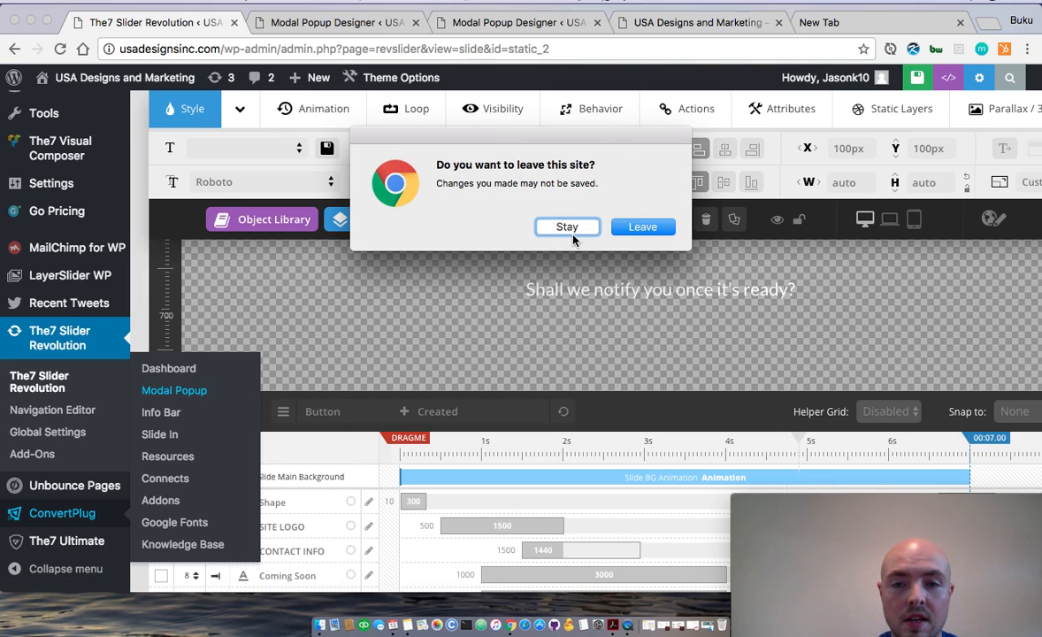
left_click(642, 226)
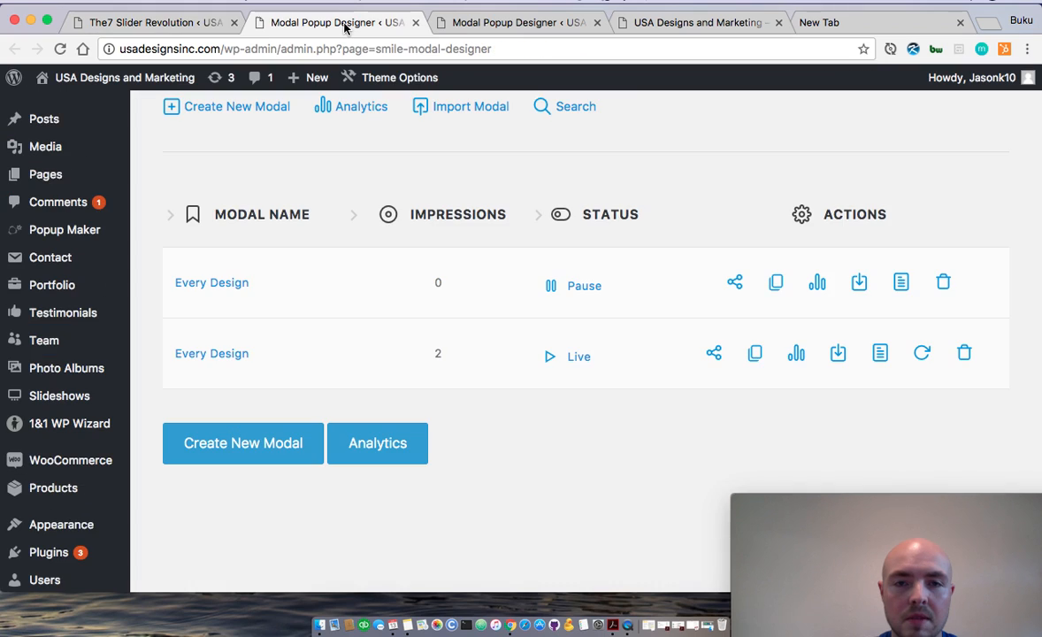
Step: Expand the Every Design modal's Manual Display options and select its launch shortcode
scroll("down", 3)
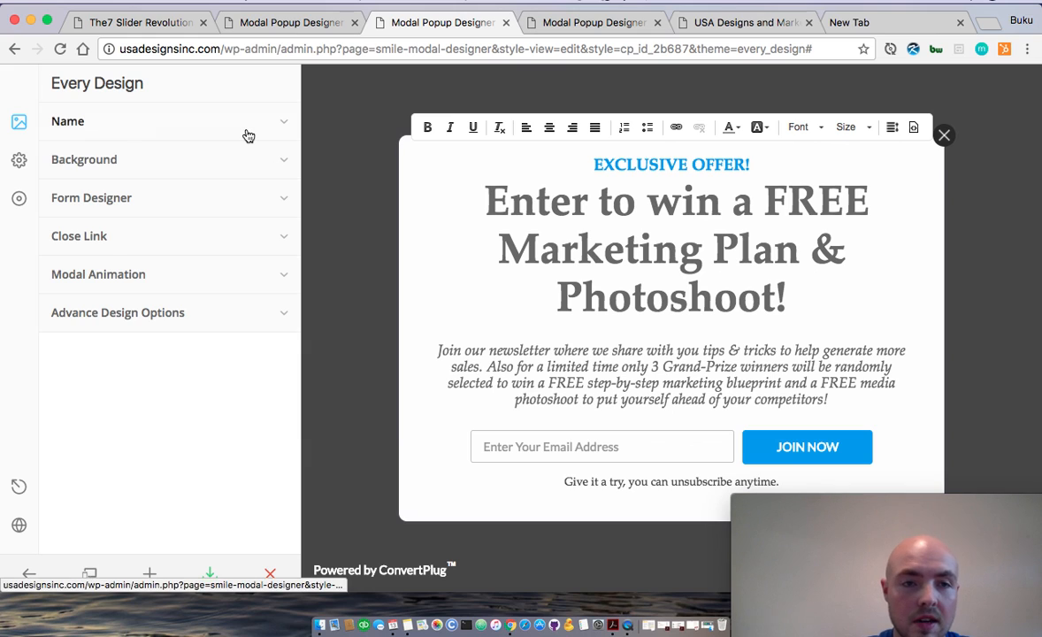
mouse_move(126, 150)
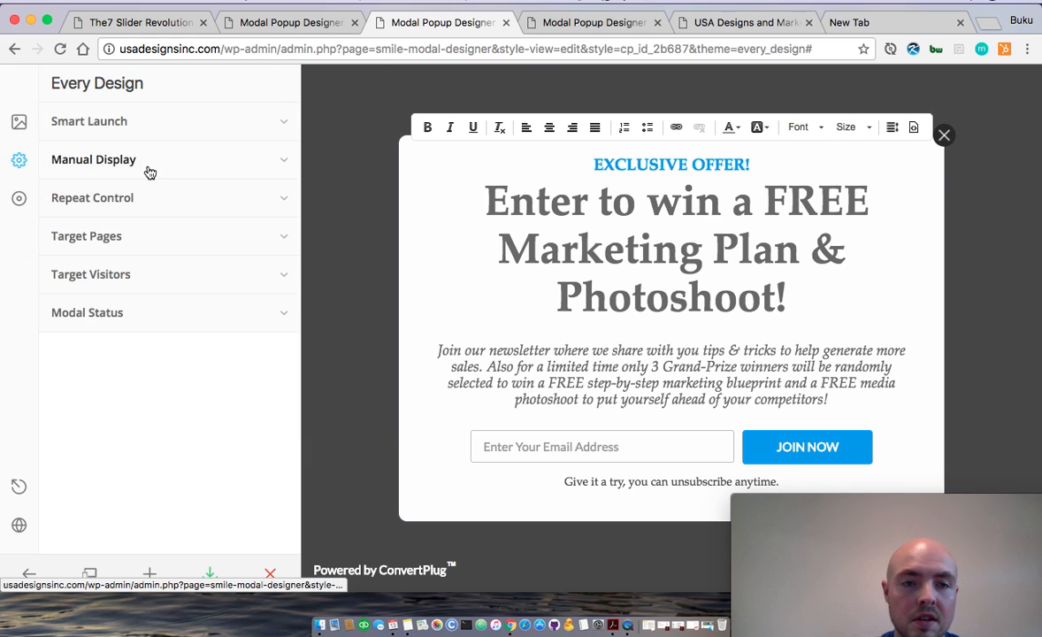
left_click(94, 159)
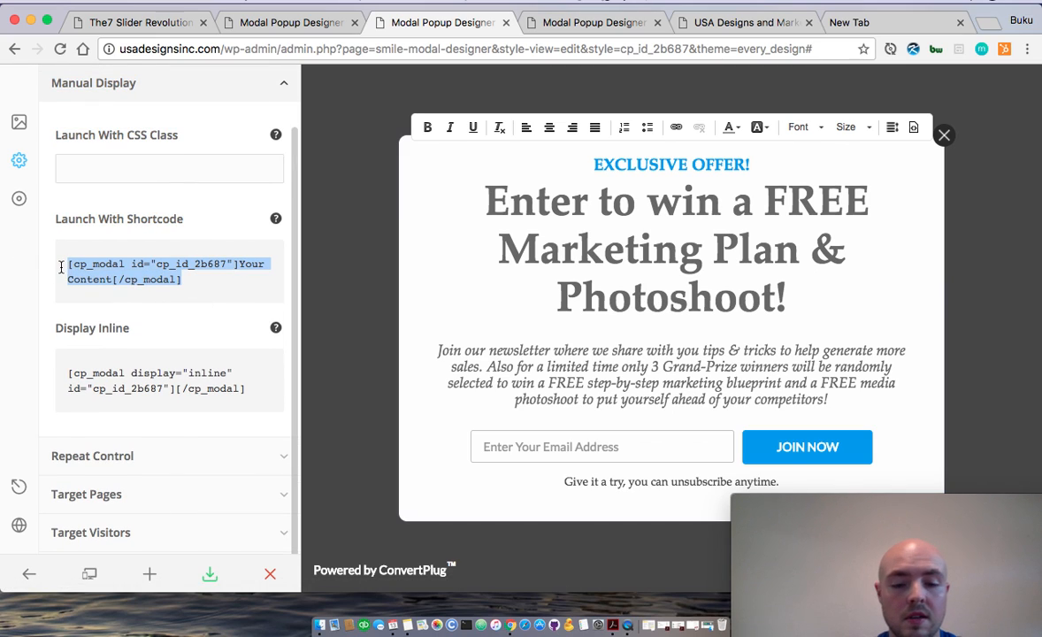
left_click(137, 22)
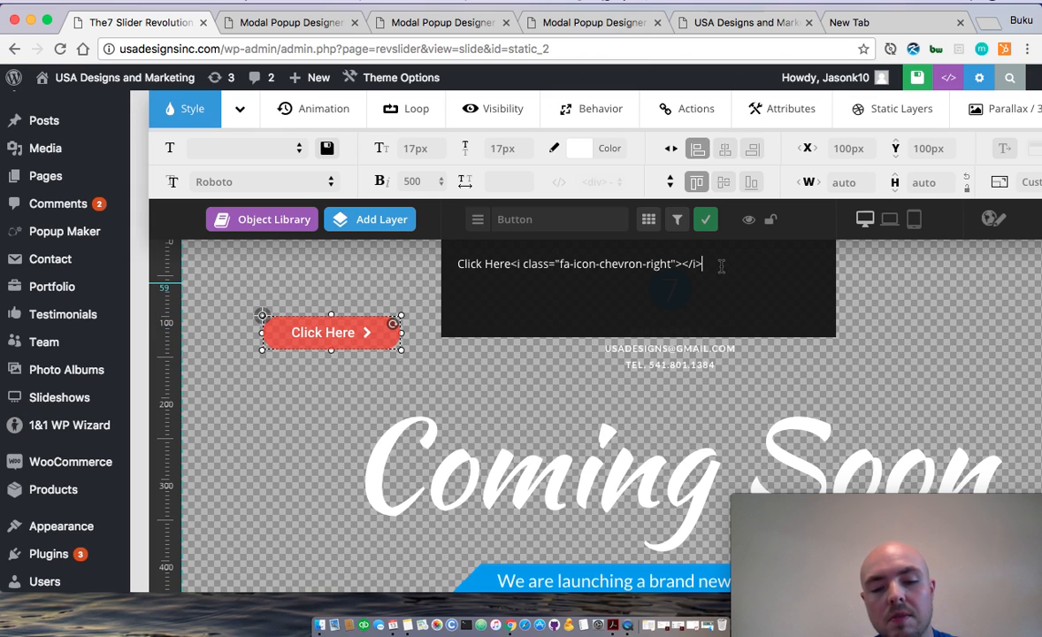
Step: Enter the [cp_modal id="cp_id_2b687"] shortcode and start adding a new button layer
type("[cp_modal id=\"cp_id_2b687\"]Your Content[/cp_modal]")
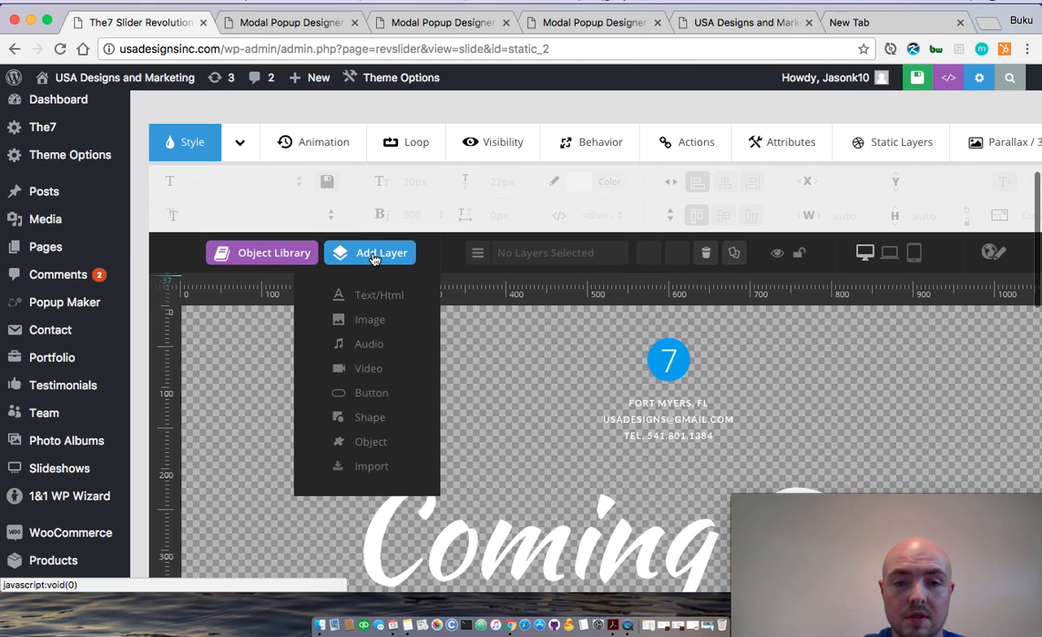
left_click(371, 392)
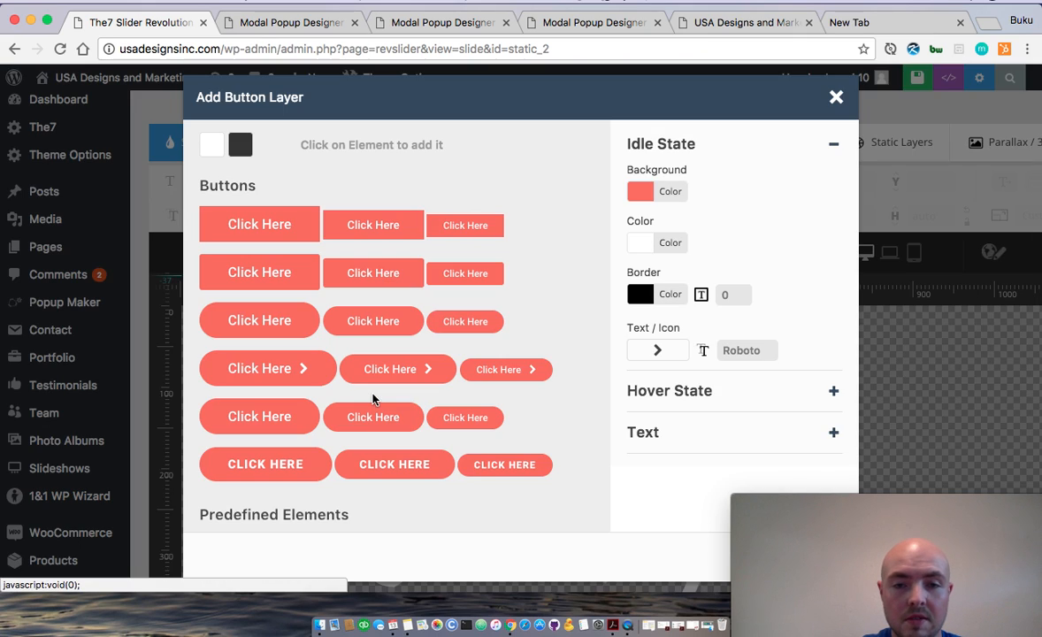
Step: Add the rounded red Click Here button with chevron, then return to ConvertPlug's modal list
left_click(267, 369)
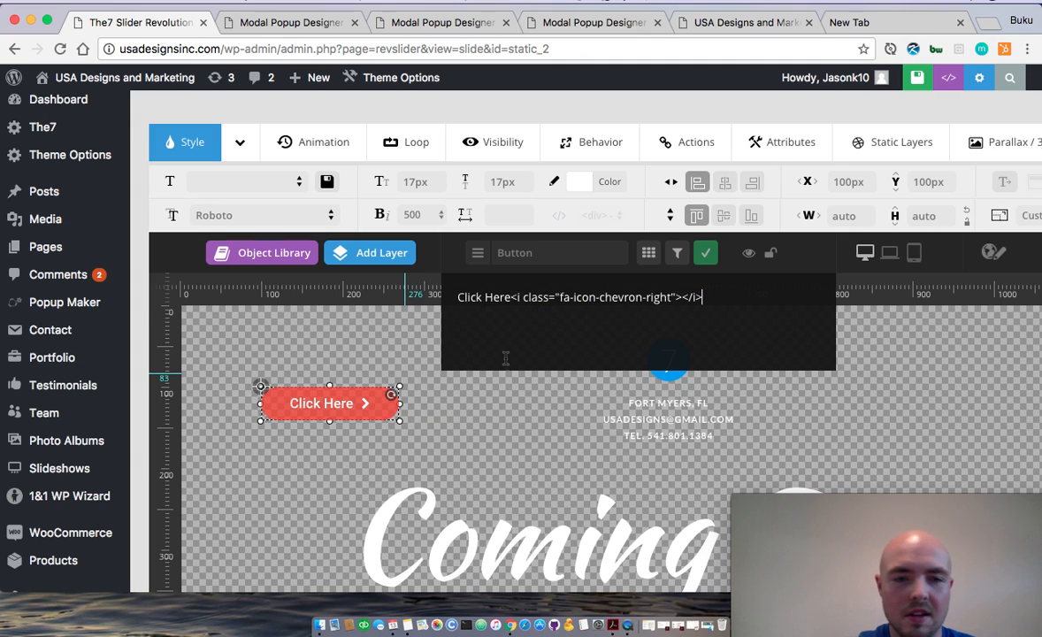
left_click(290, 22)
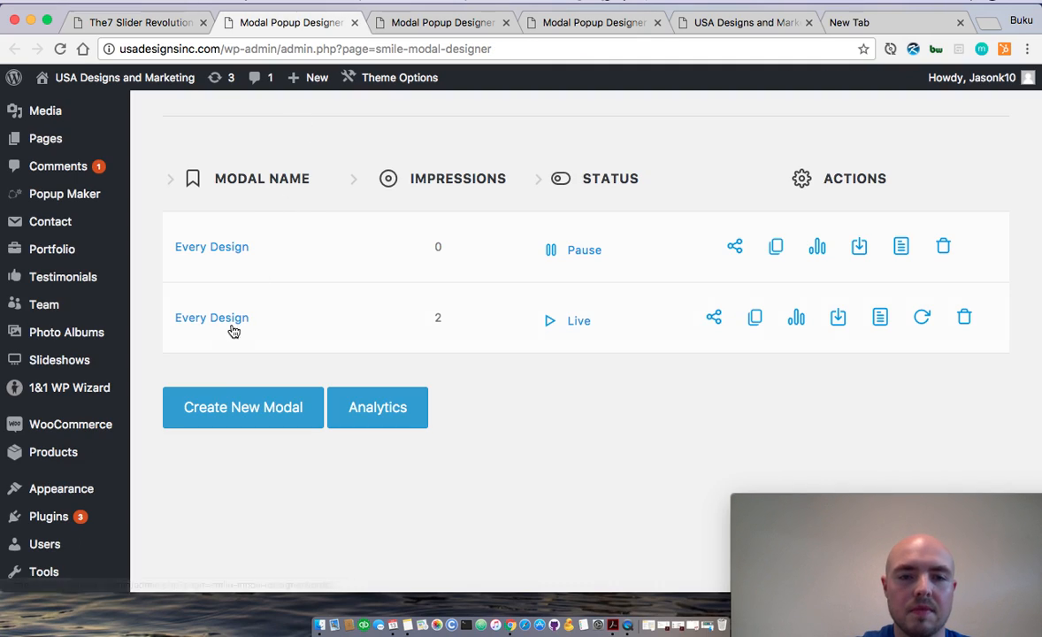
Step: Open the live Every Design modal and select its launch shortcode
left_click(212, 318)
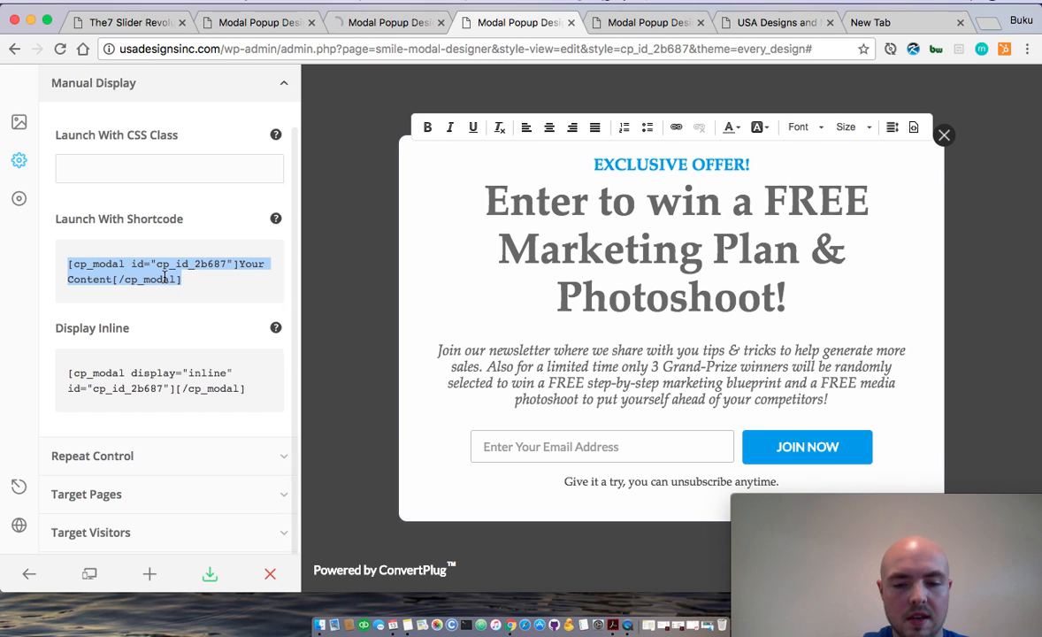
left_click(128, 22)
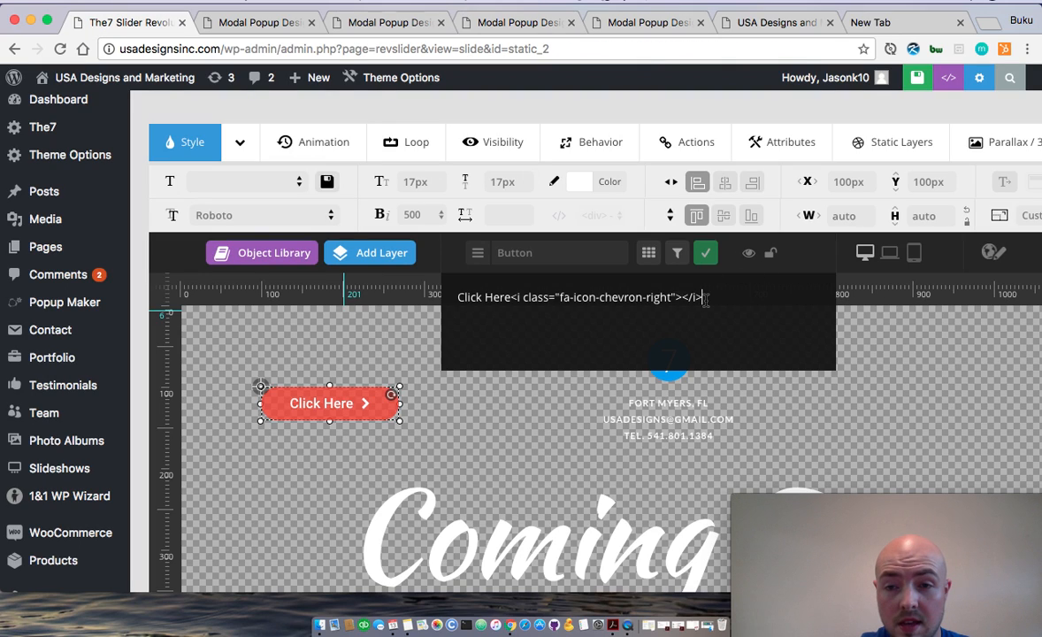
Step: Paste the cp_modal shortcode and swap its Your Content placeholder for the Click Here markup
type("[cp_modal id=\"cp_id_2b687\"]Your Content[/cp_modal]")
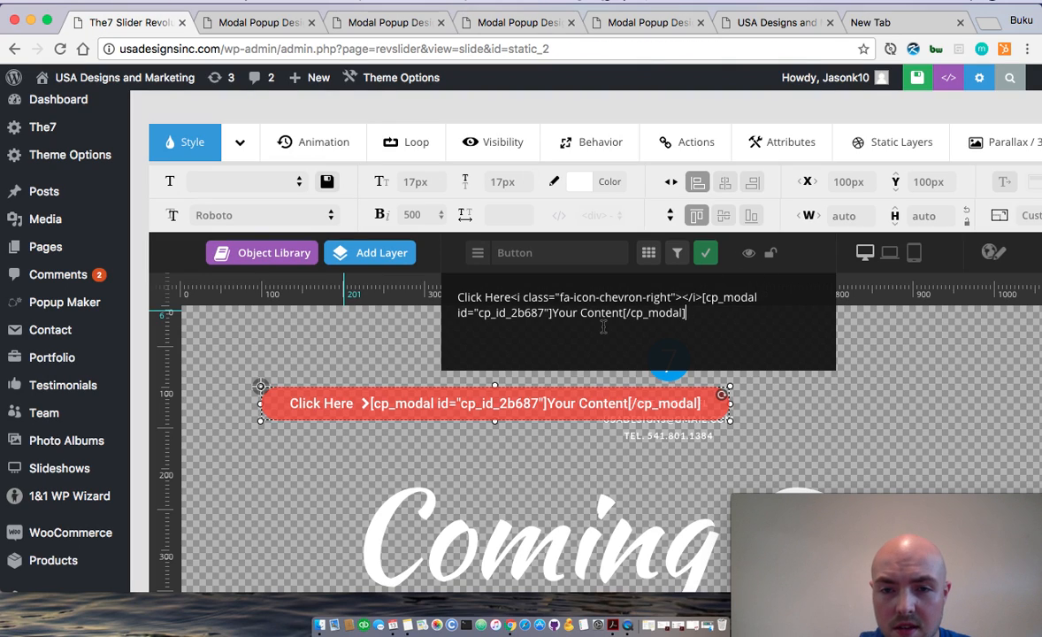
double_click(593, 312)
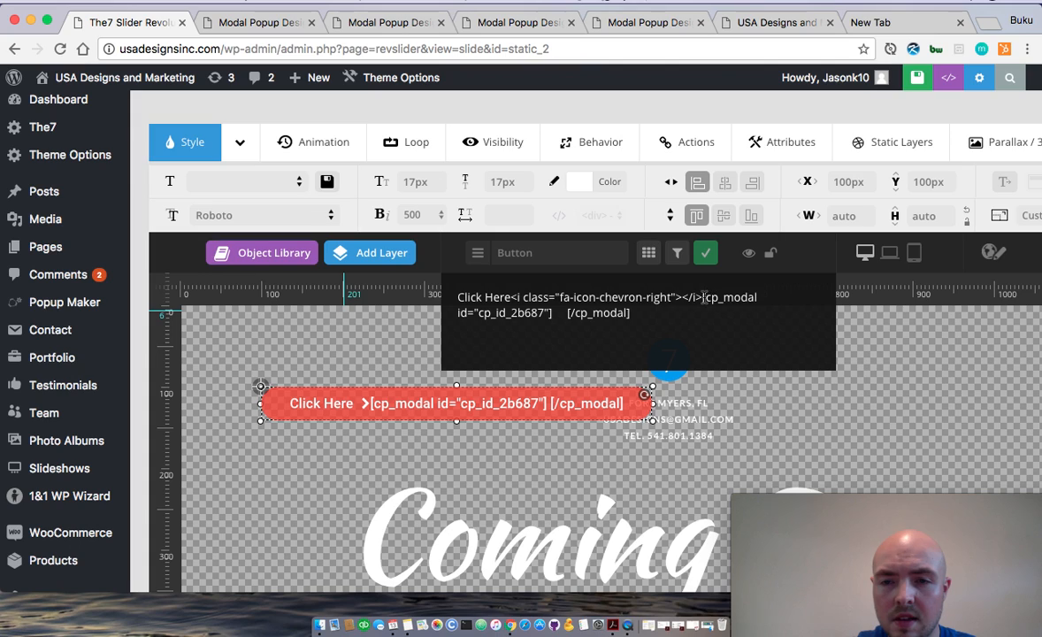
left_click_drag(457, 296, 703, 296)
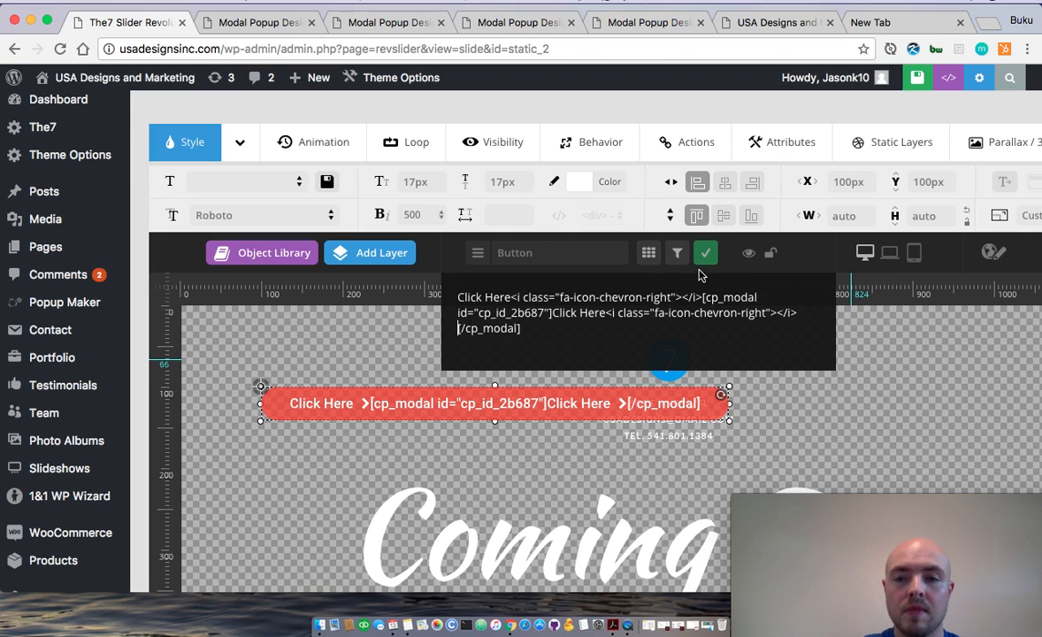
Step: Remove the leftover Click Here label before the shortcode and close the text editor
left_click(706, 252)
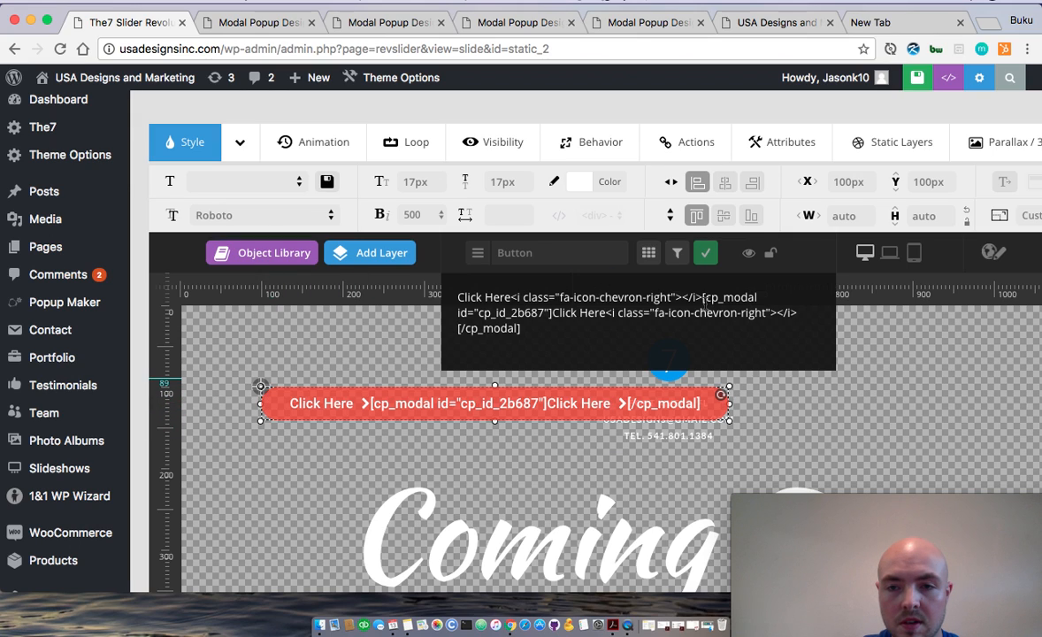
left_click(369, 252)
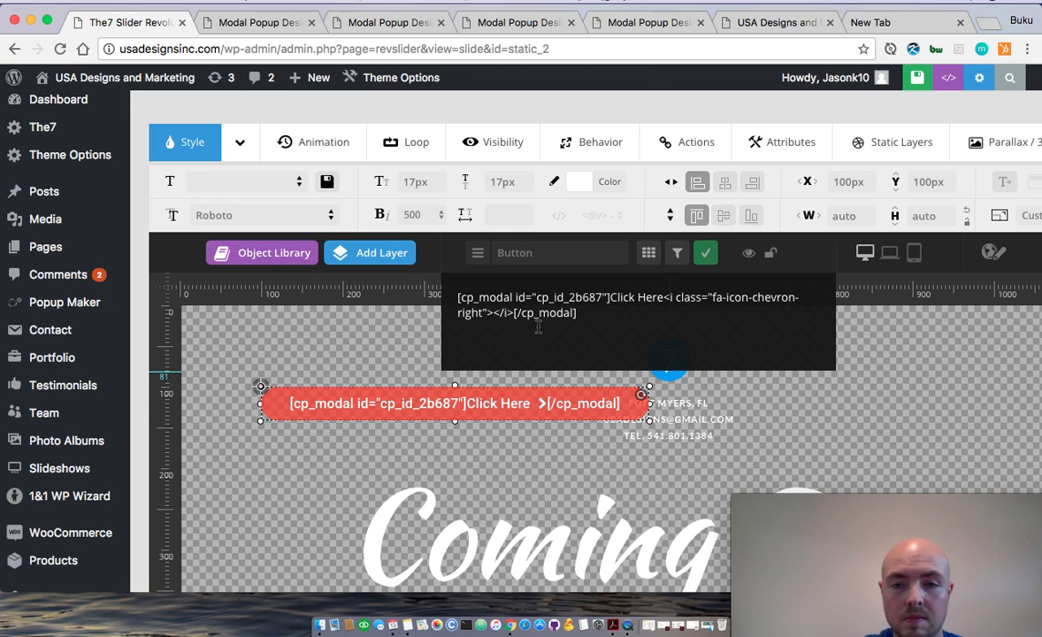
mouse_move(477, 370)
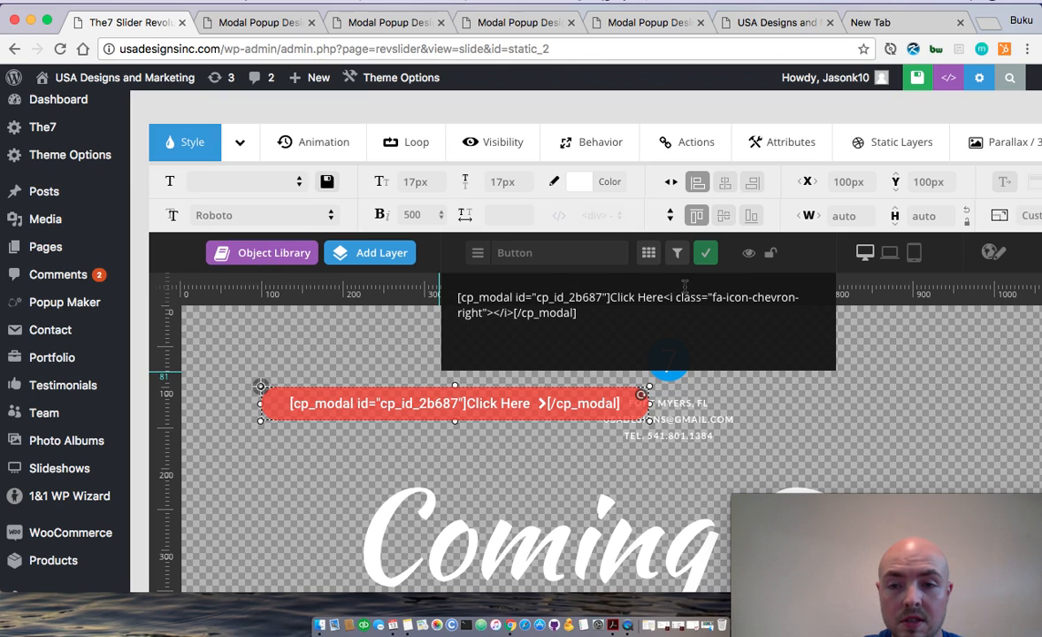
mouse_move(587, 310)
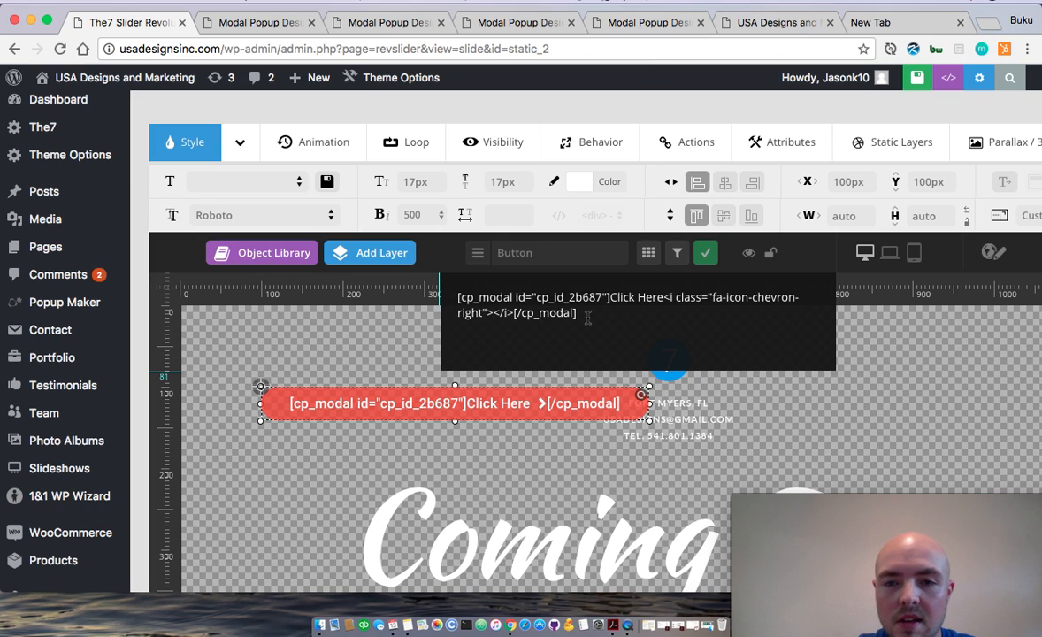
left_click(705, 253)
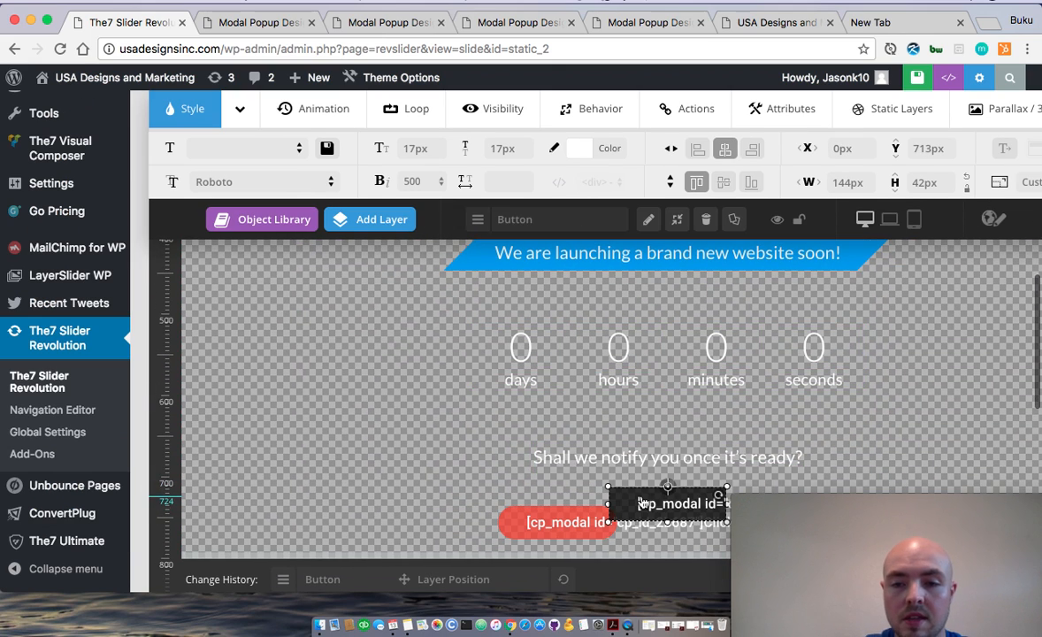
Step: Delete the extra button layer, move the shortcode button under the notify question, and save
left_click(705, 218)
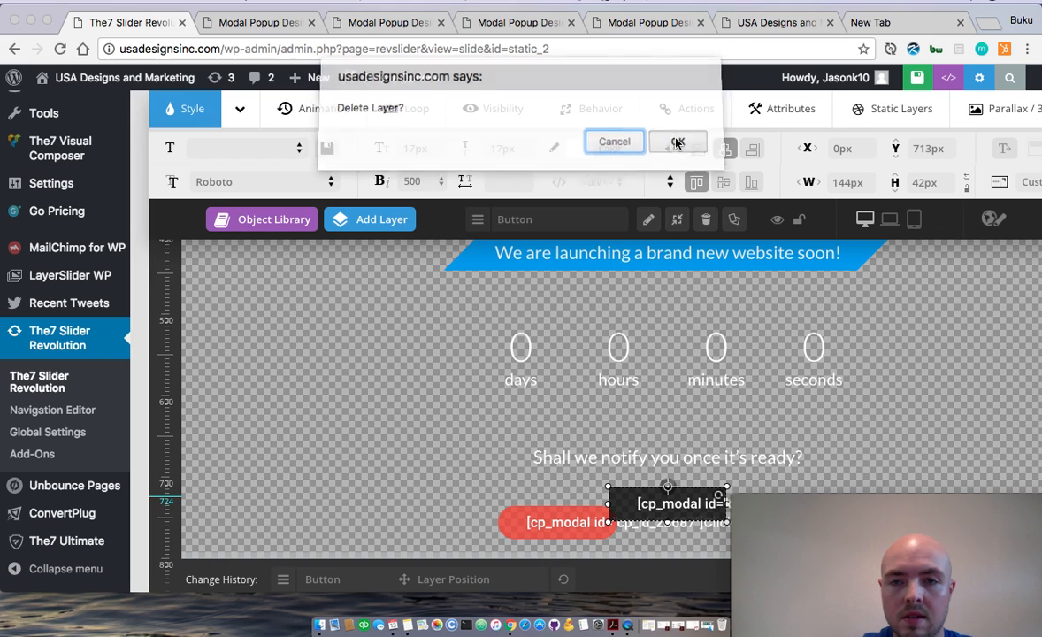
left_click(677, 141)
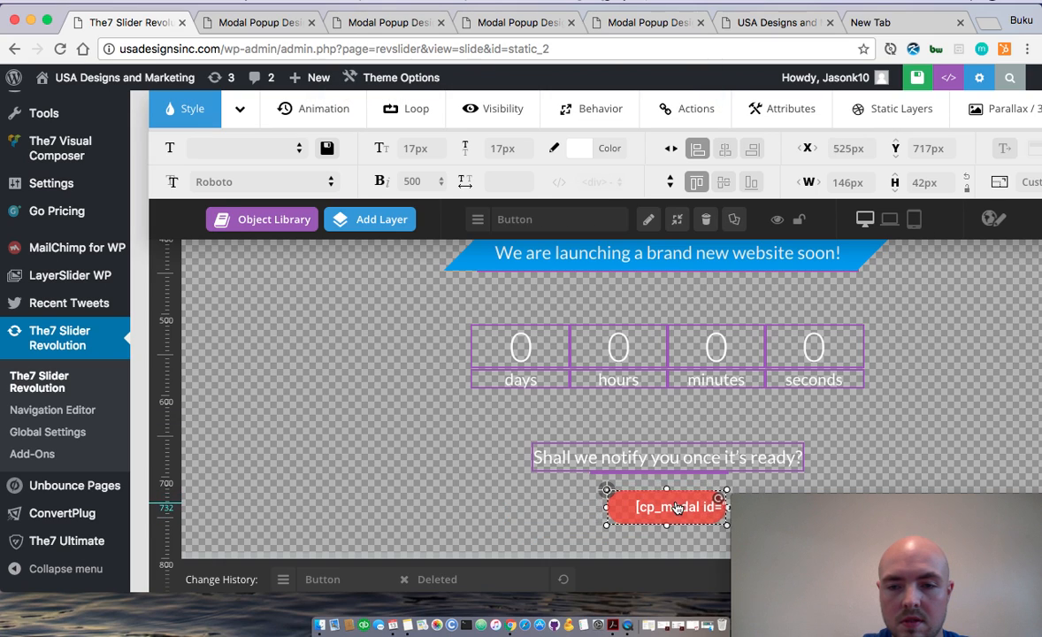
left_click_drag(666, 506, 663, 500)
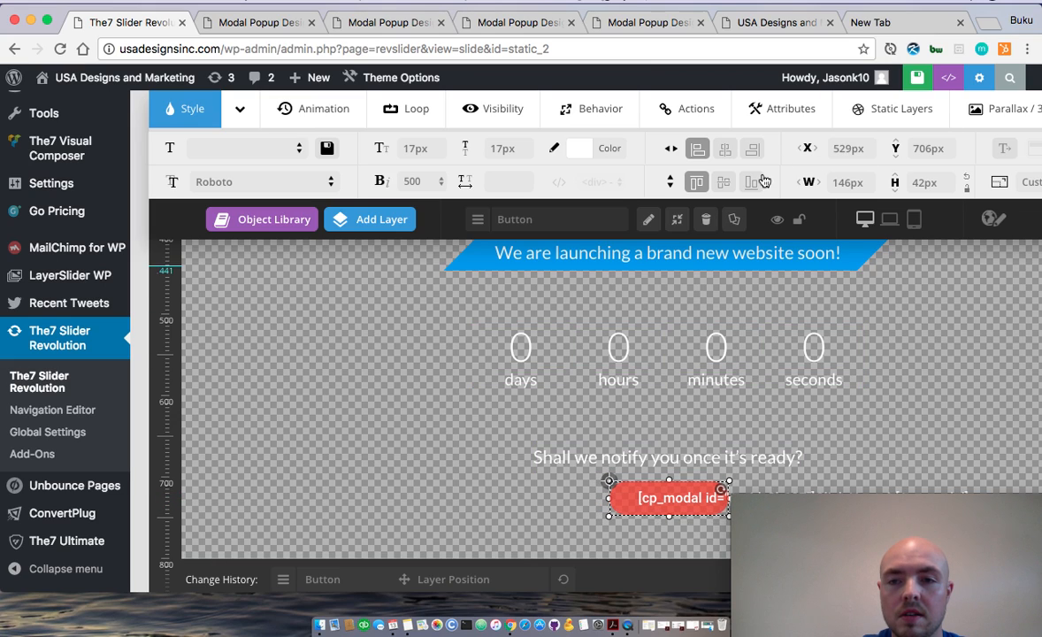
left_click(724, 148)
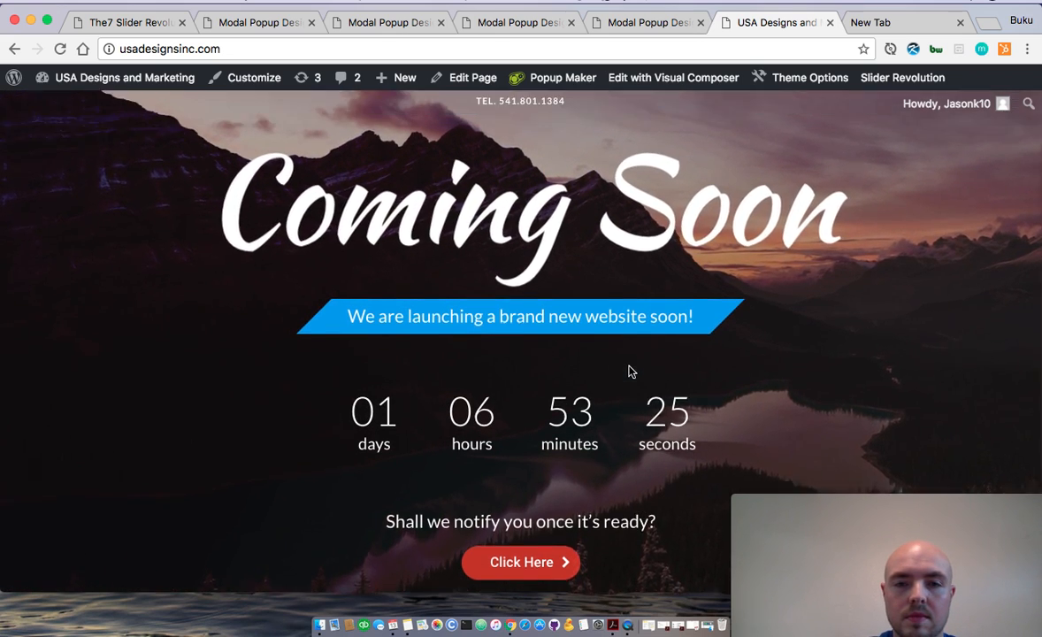
Step: Submit a test email through the Click Here opt-in modal, then close it after the thank-you
scroll("down", 3)
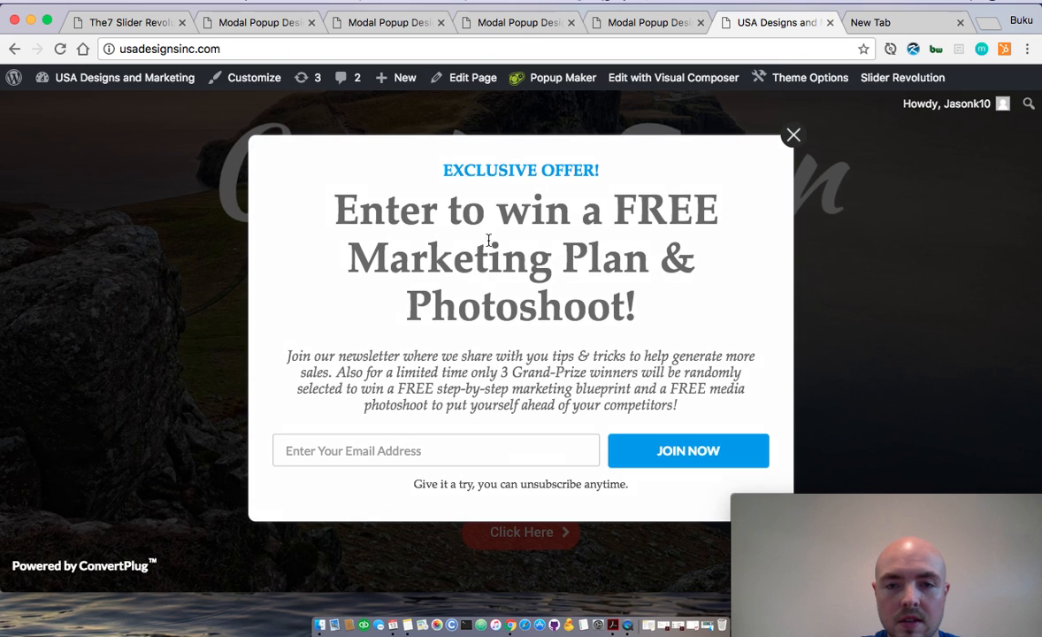
type("test@gmail.c")
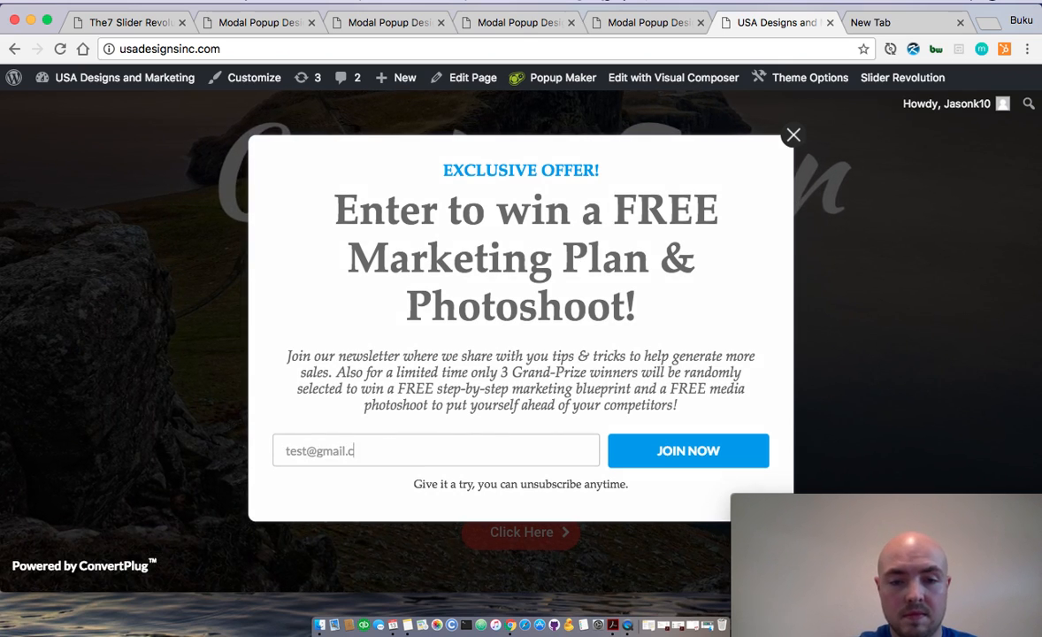
left_click(688, 450)
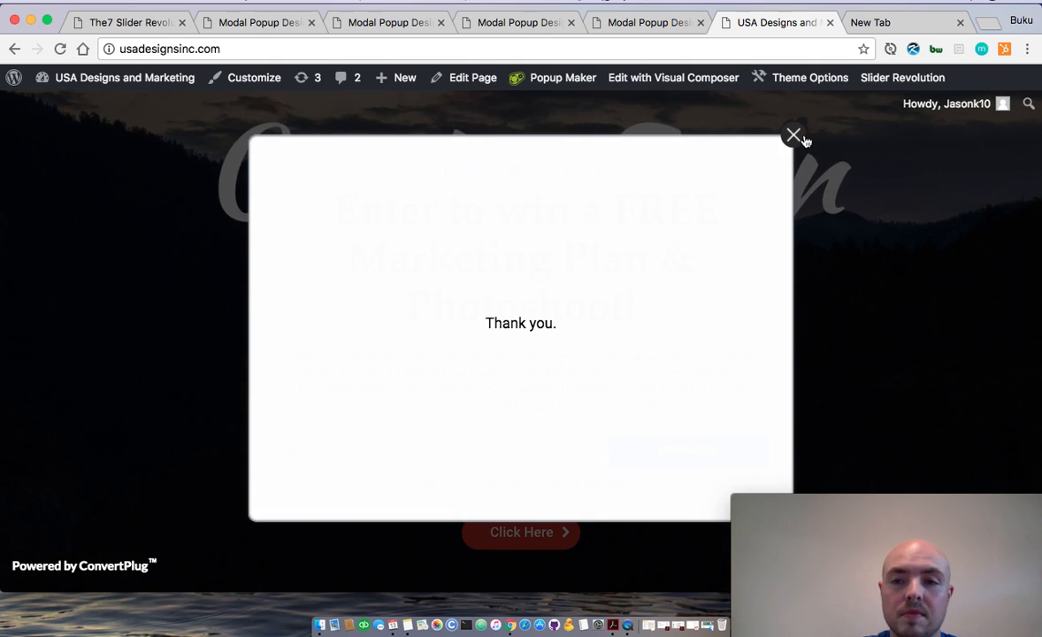
left_click(792, 137)
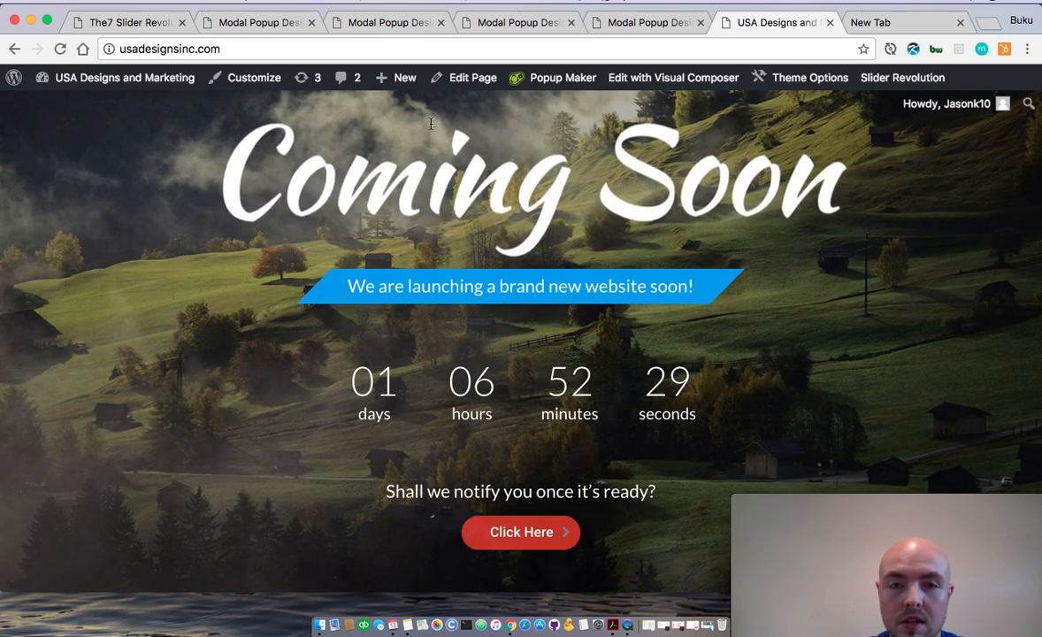
mouse_move(708, 314)
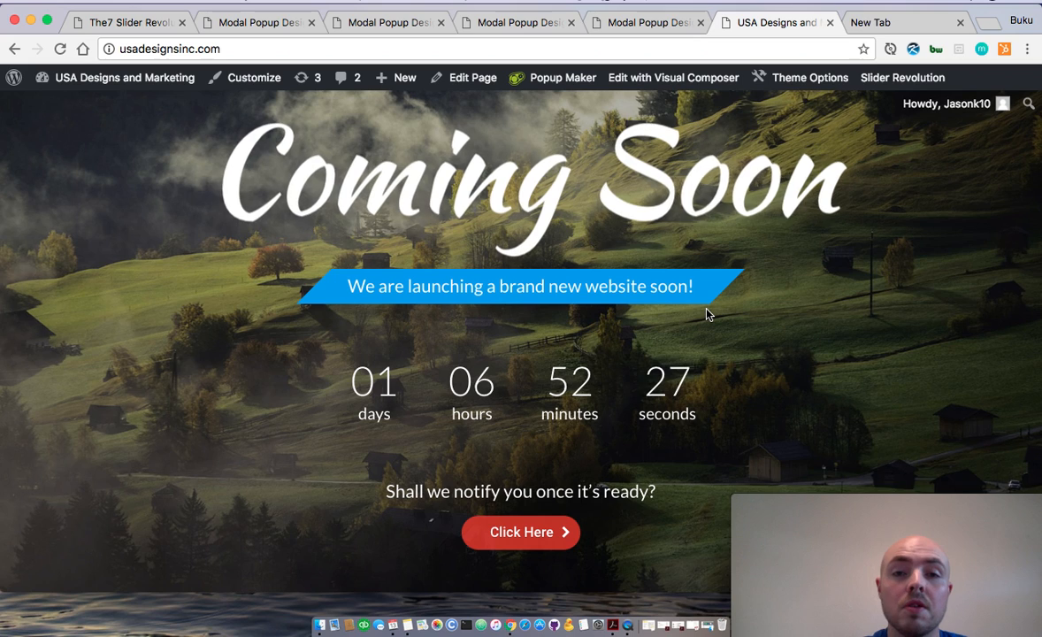